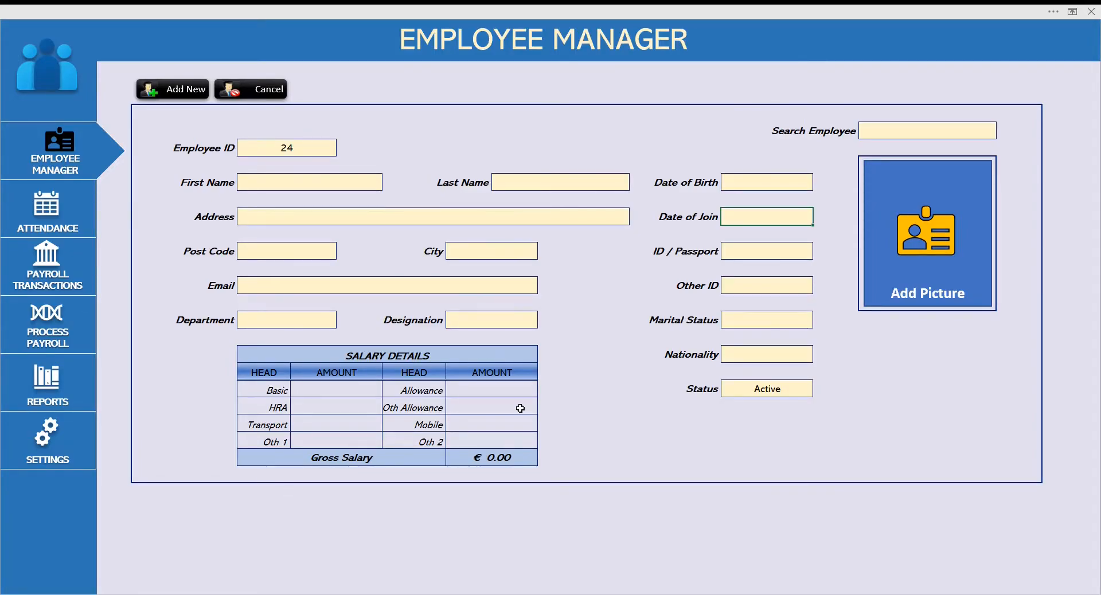
mouse_move(288, 165)
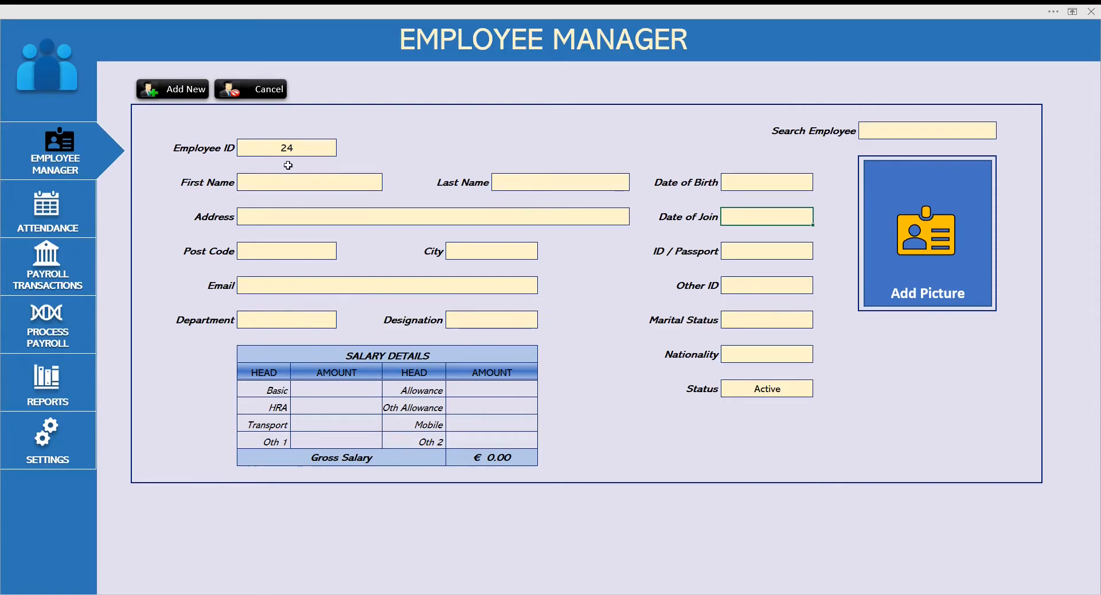
mouse_move(176, 126)
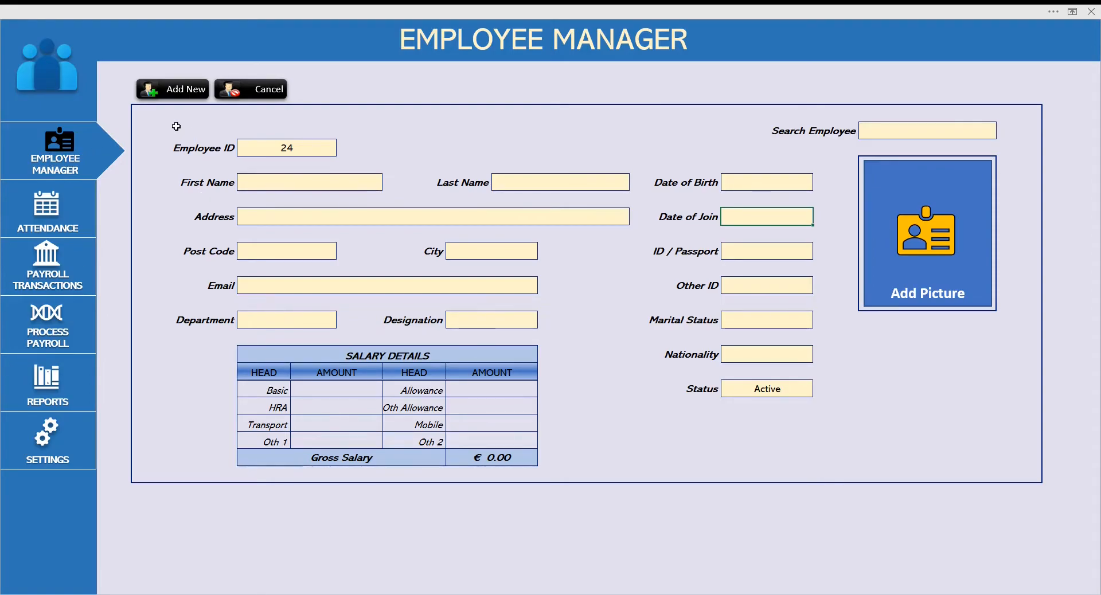
mouse_move(297, 359)
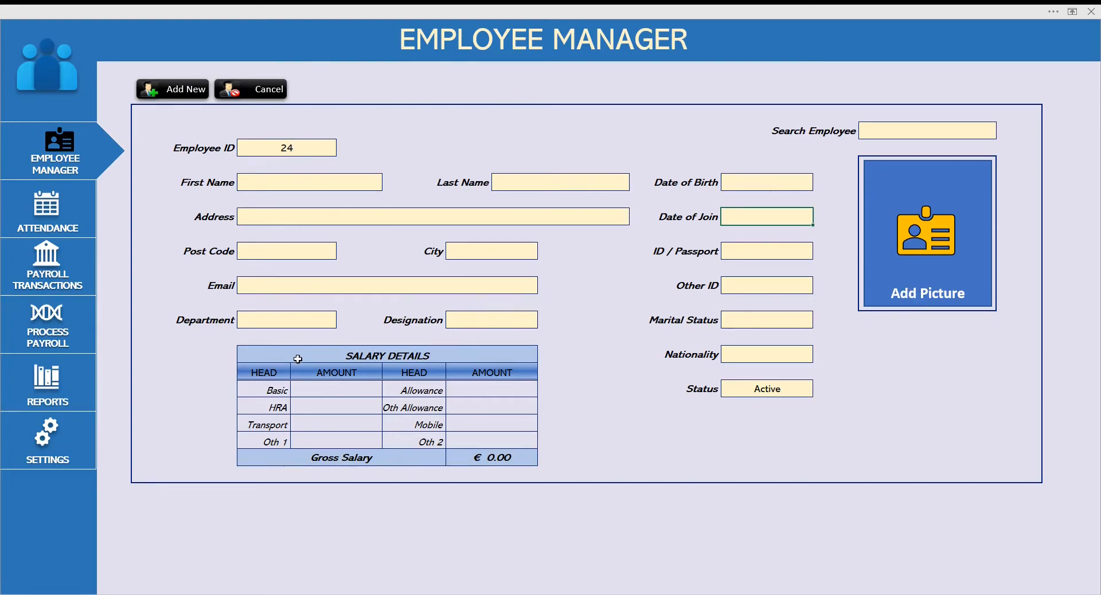
mouse_move(324, 351)
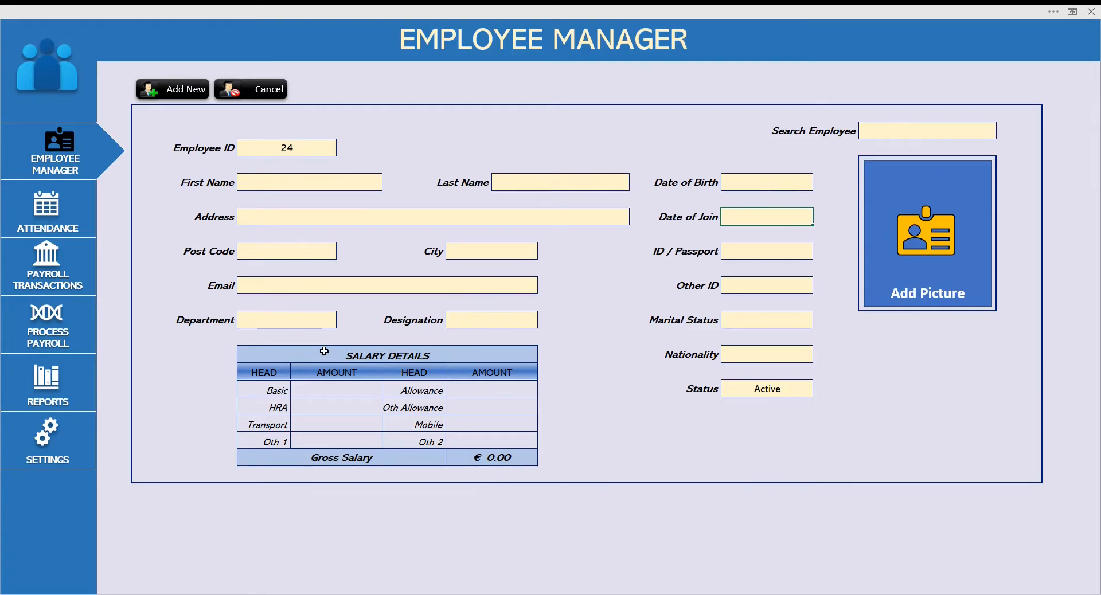
- Show the attendance sheet for May 2022, then switch it to July 2022
click(47, 209)
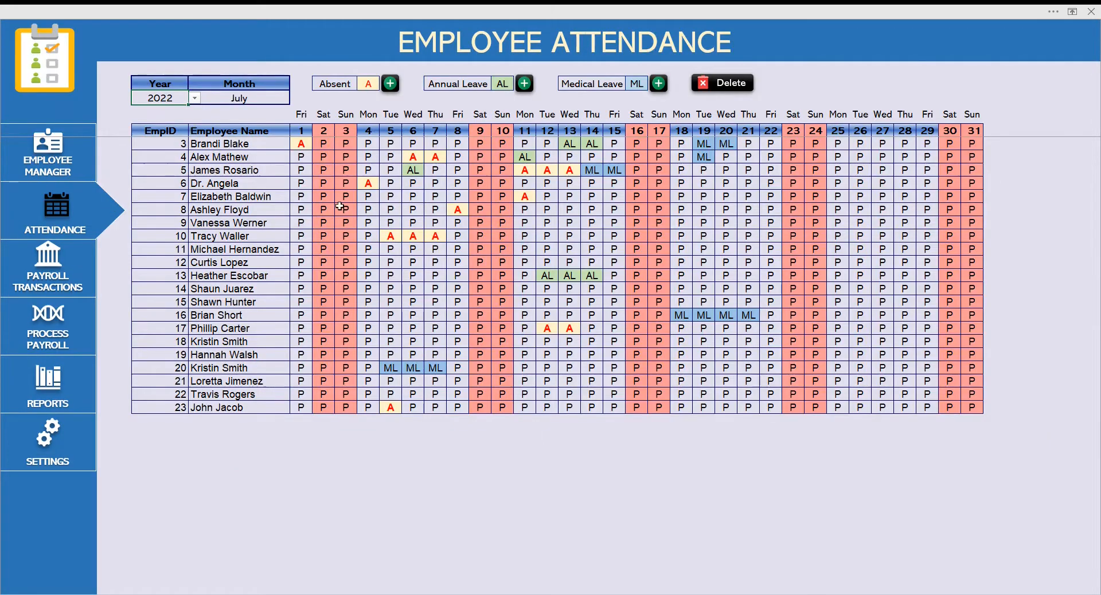
click(195, 98)
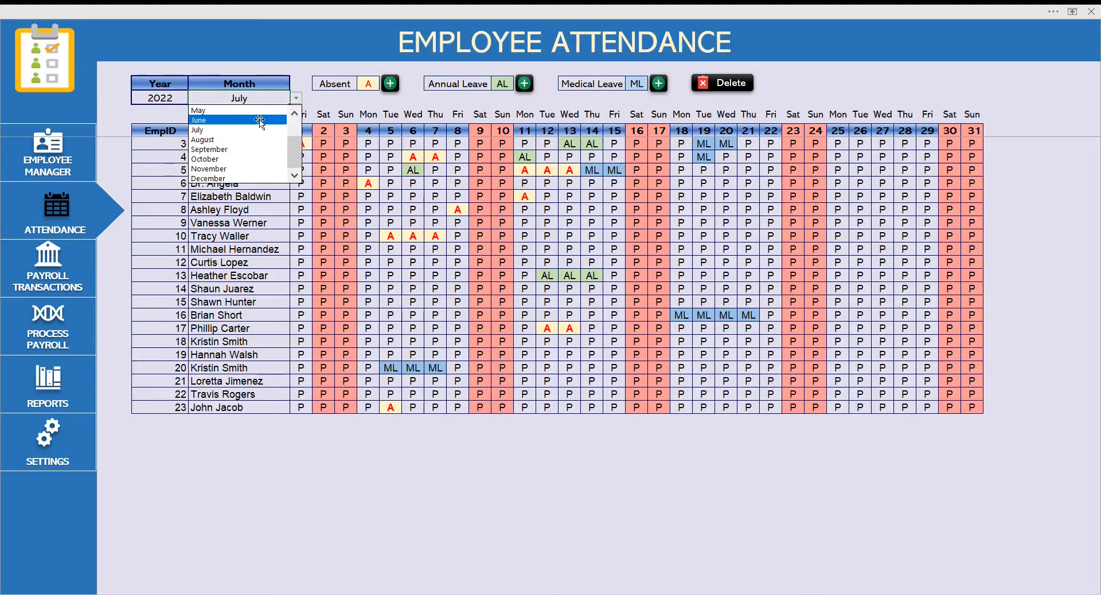
click(198, 109)
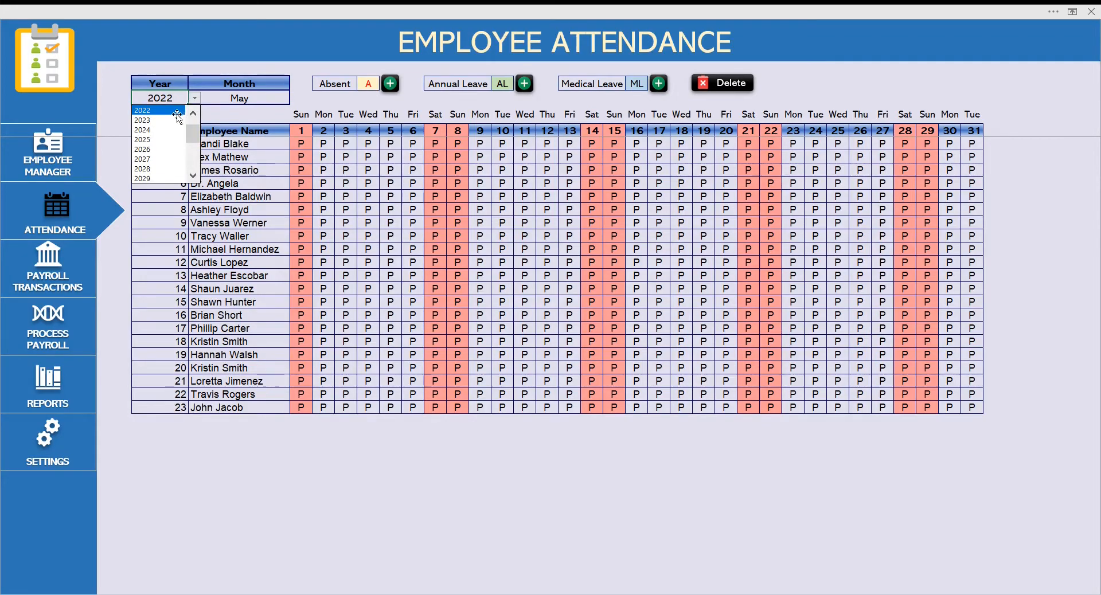
click(142, 120)
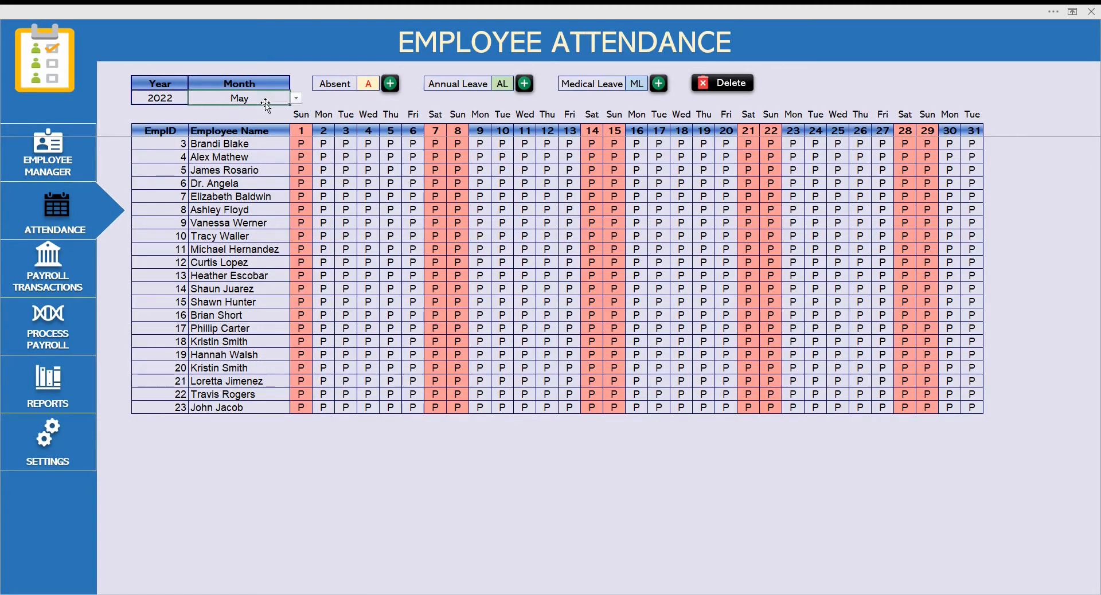
click(295, 98)
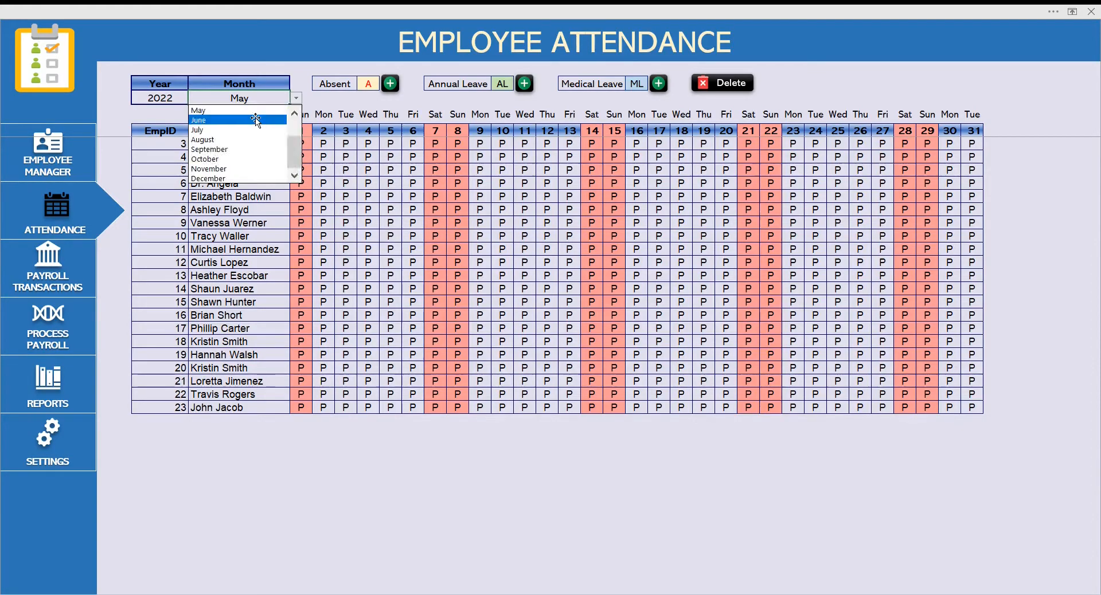
click(198, 129)
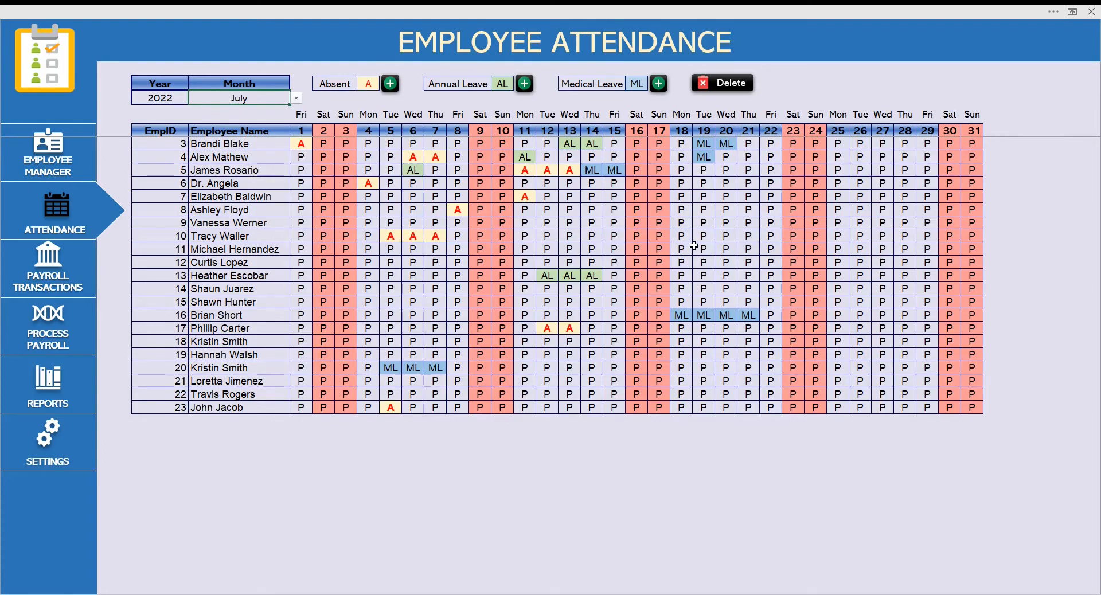
mouse_move(532, 202)
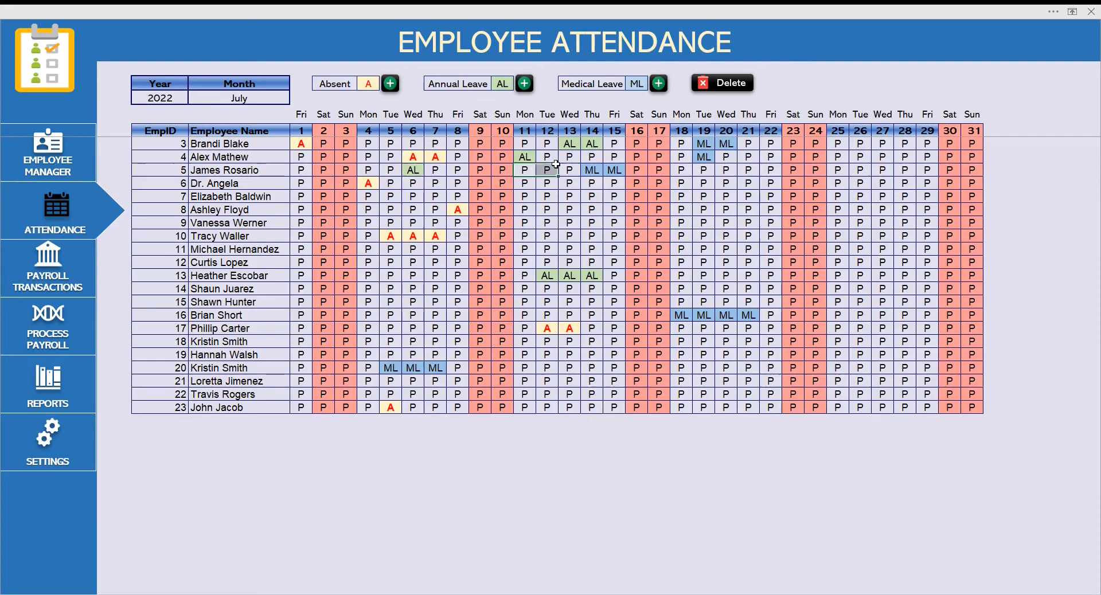
- Mark employee 5 on annual leave July 11–12 and employee 11 absent July 11–15
click(524, 83)
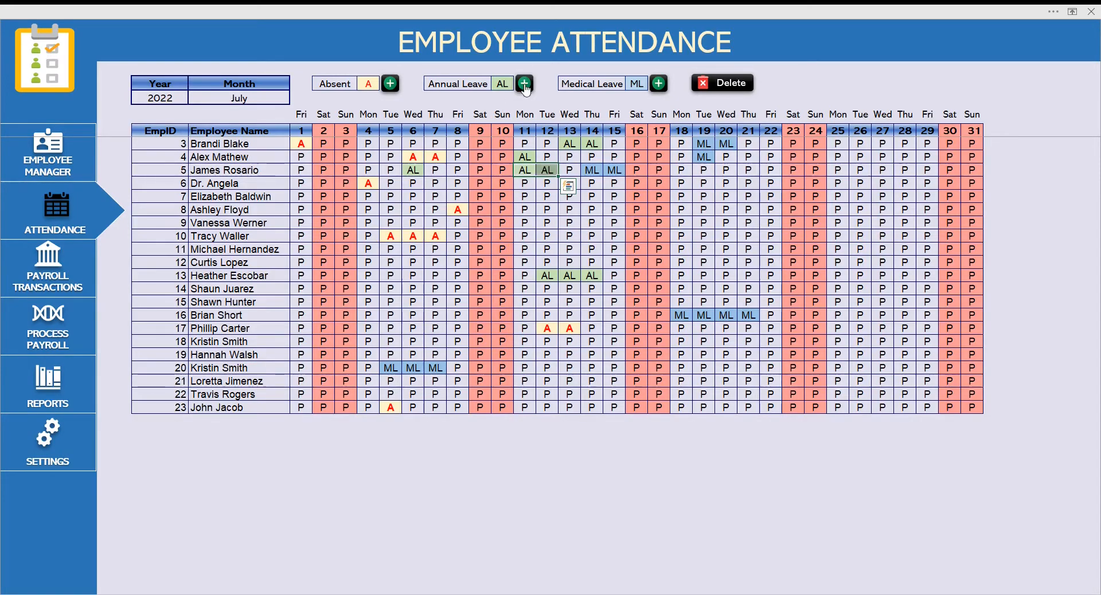
mouse_move(523, 250)
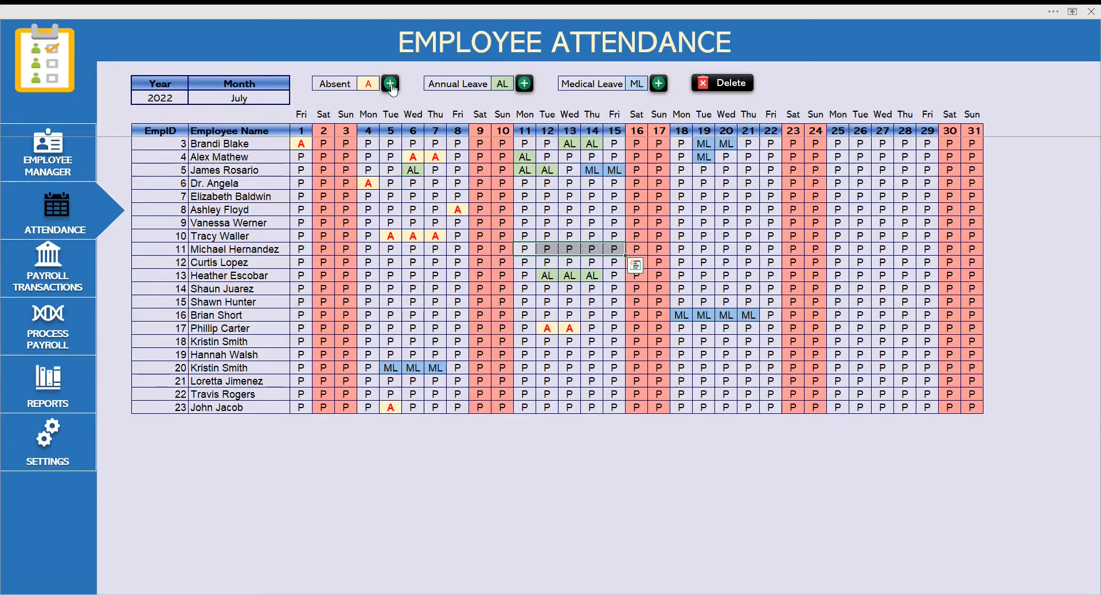
click(390, 83)
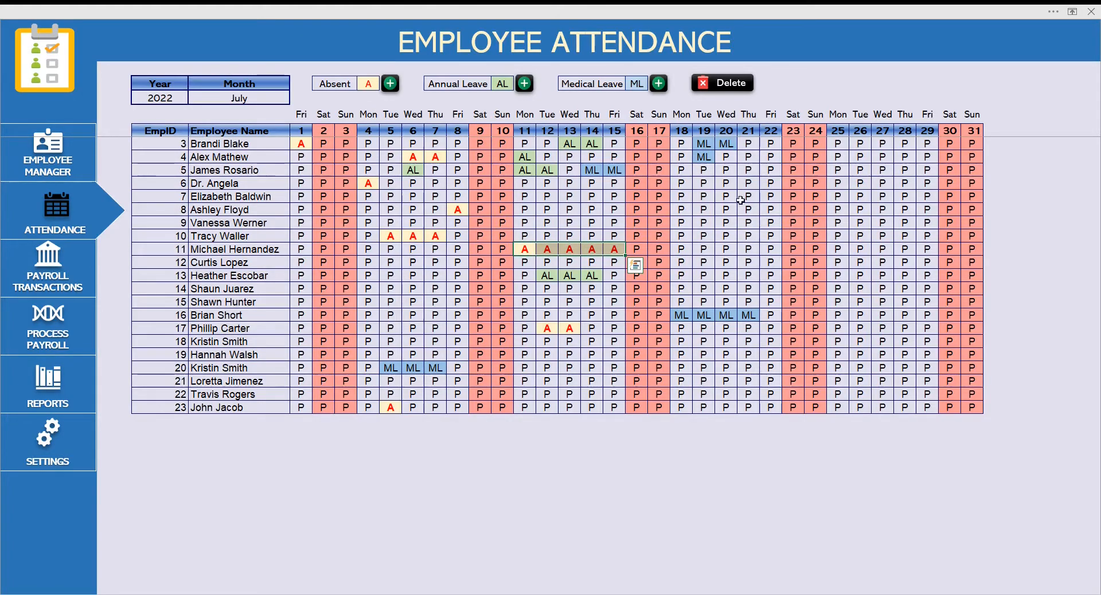
mouse_move(57, 263)
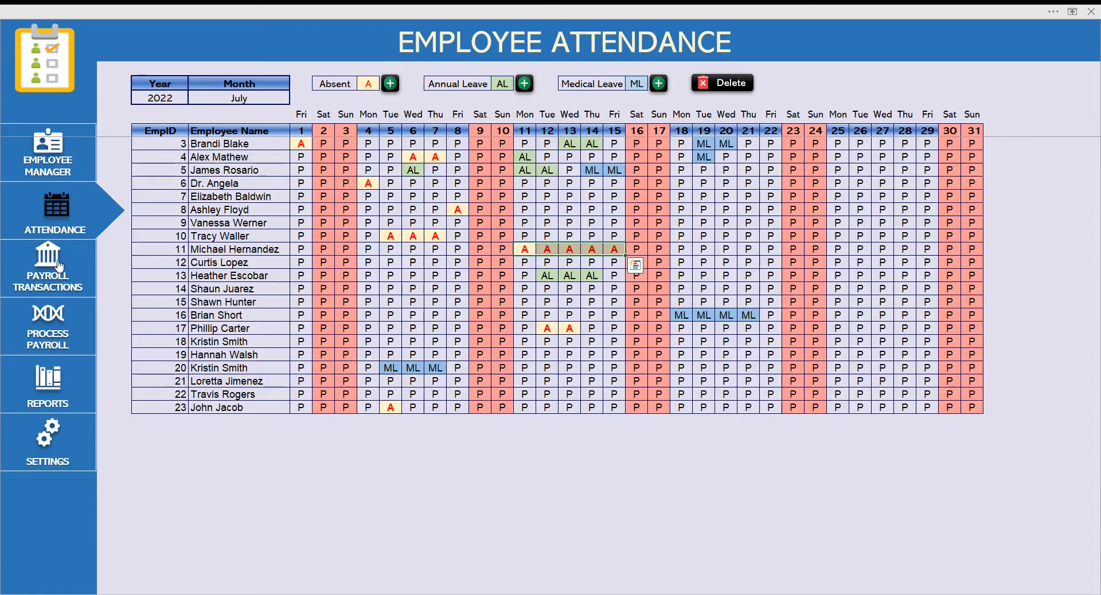
click(48, 268)
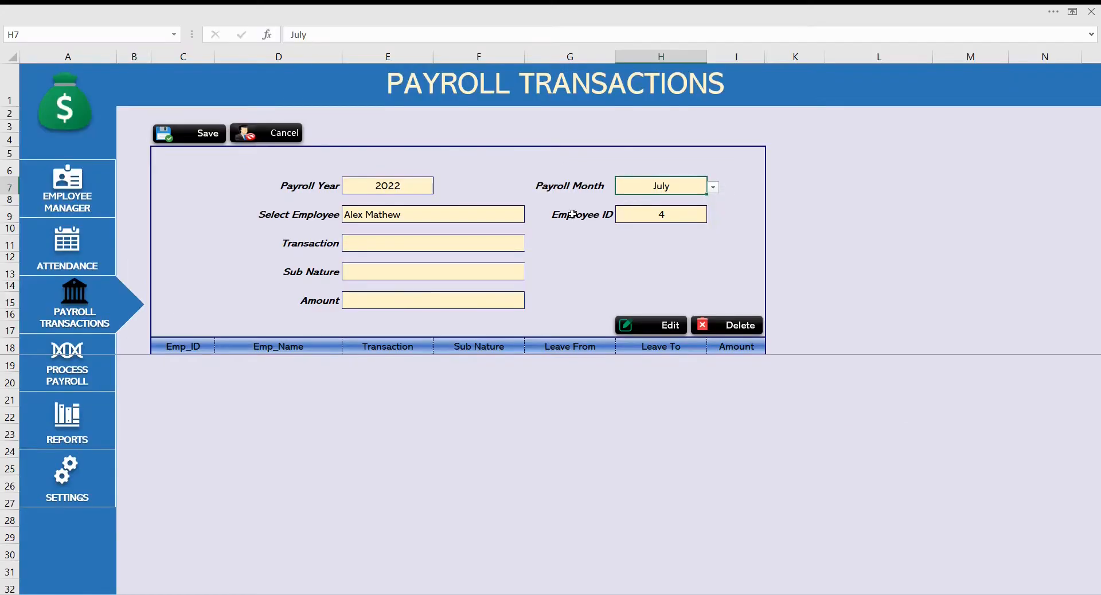
click(433, 214)
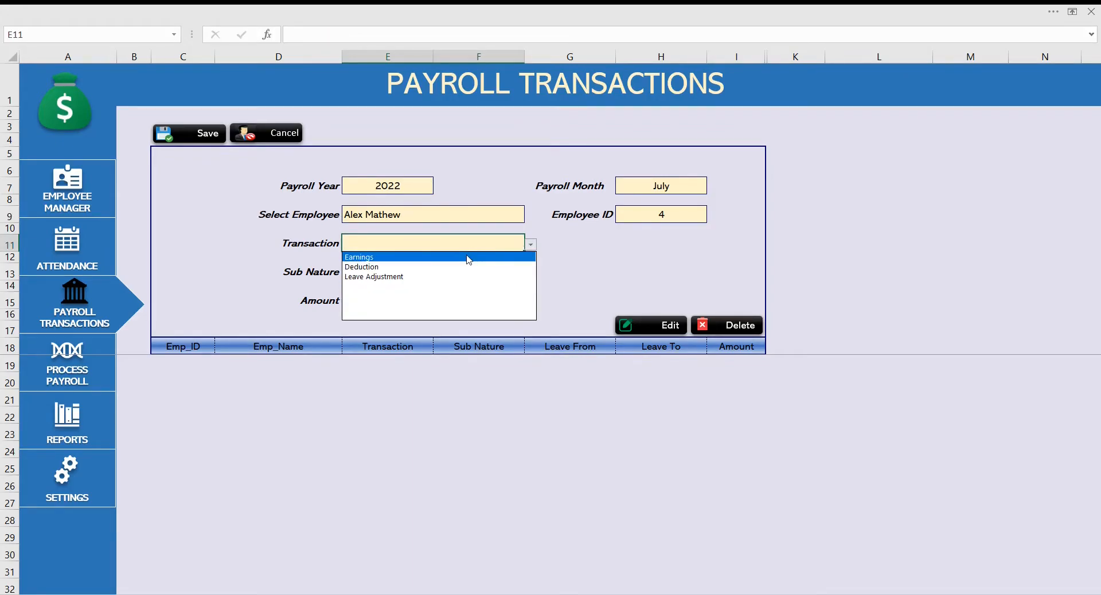
click(358, 257)
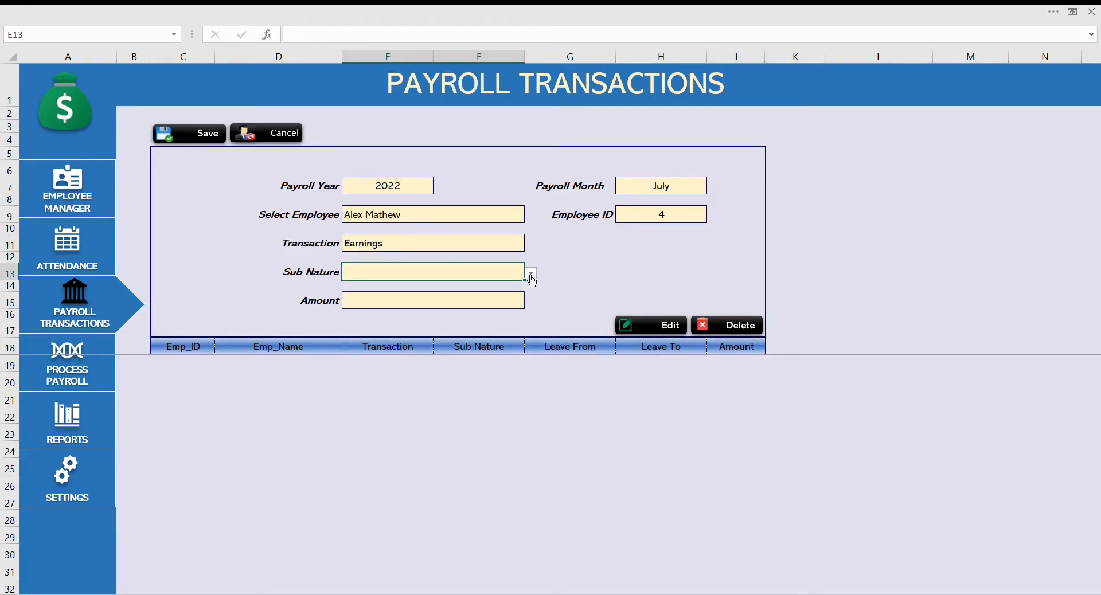
click(530, 273)
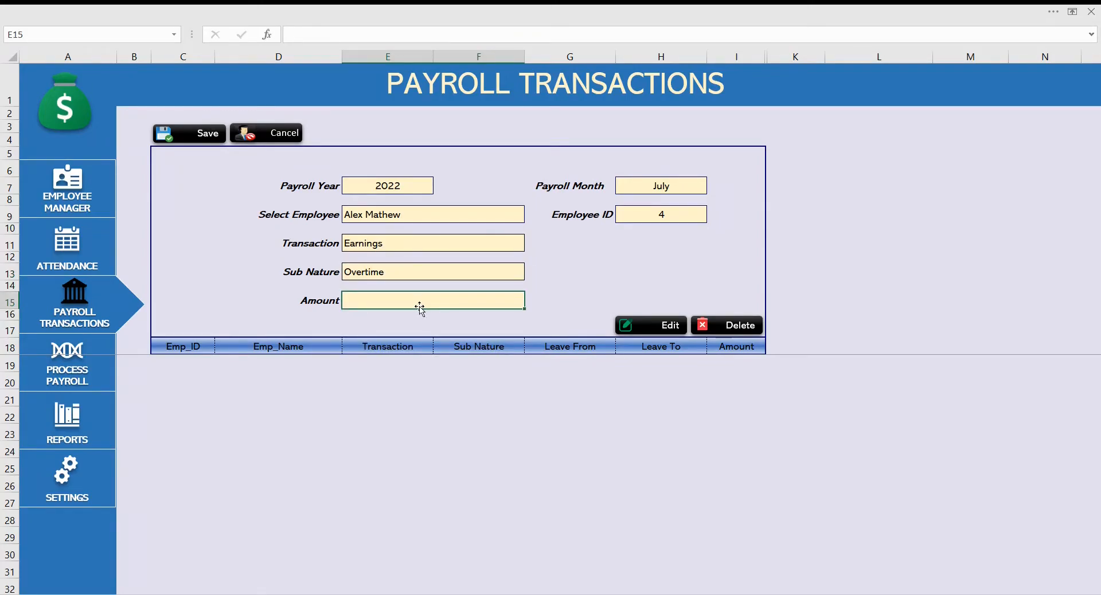
text(30.00)
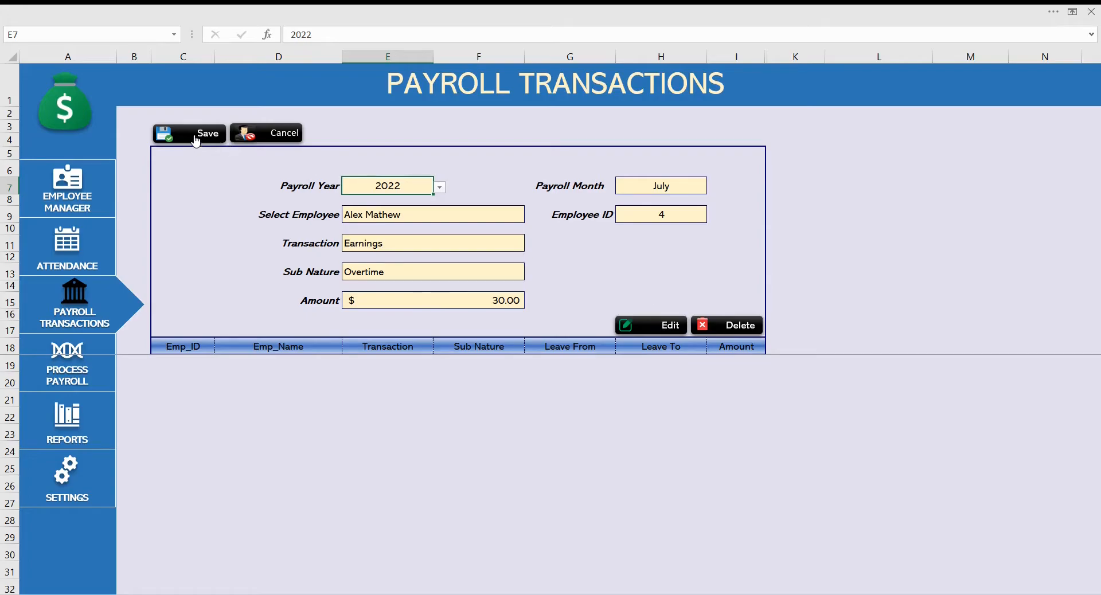
click(194, 134)
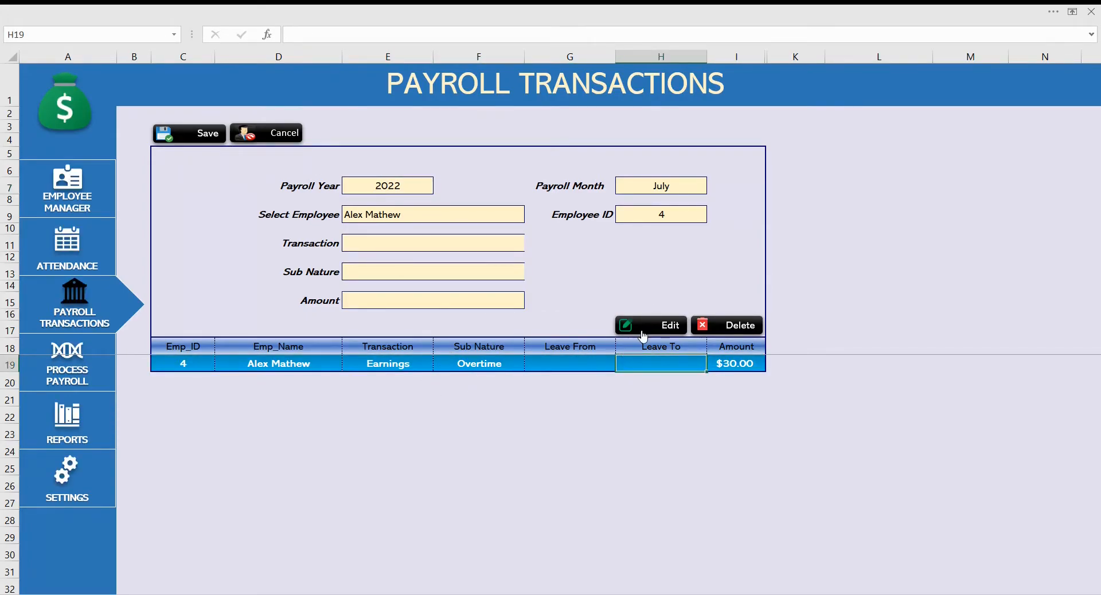
click(651, 325)
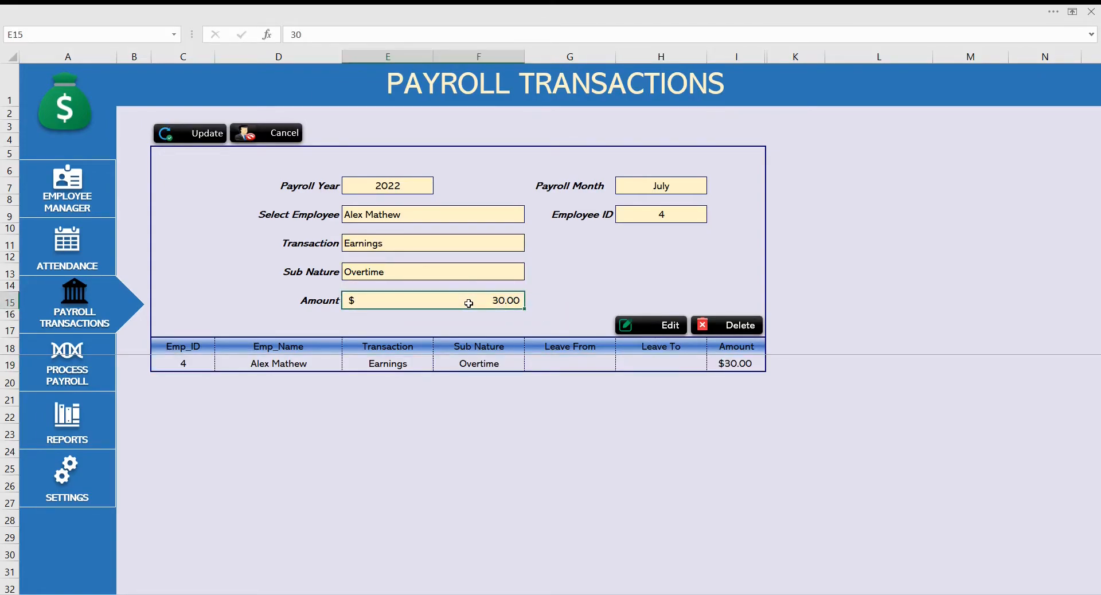
text(50)
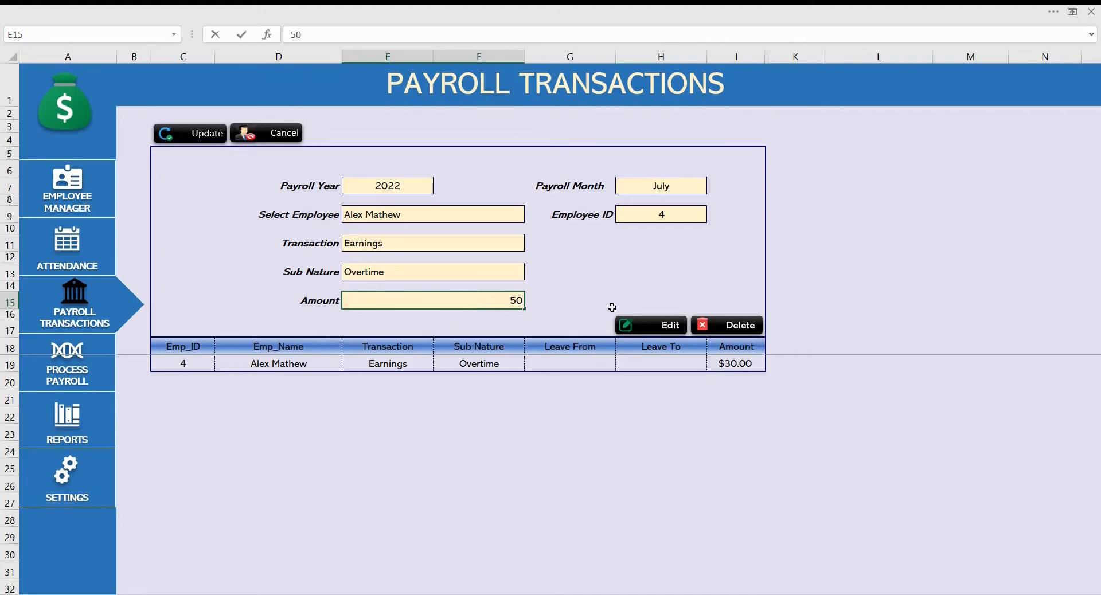
click(195, 133)
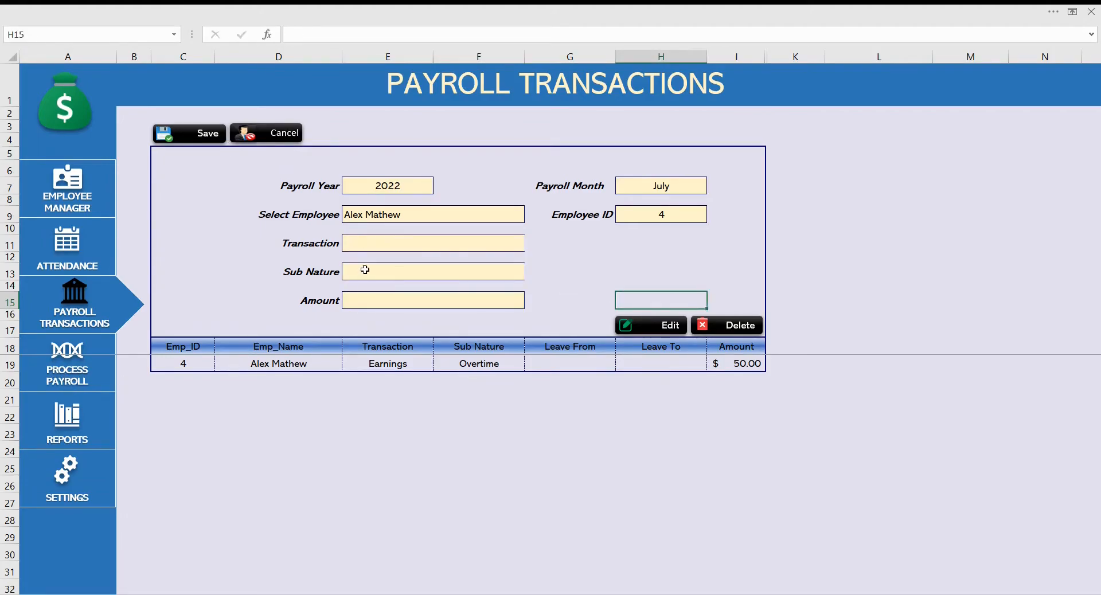
click(433, 243)
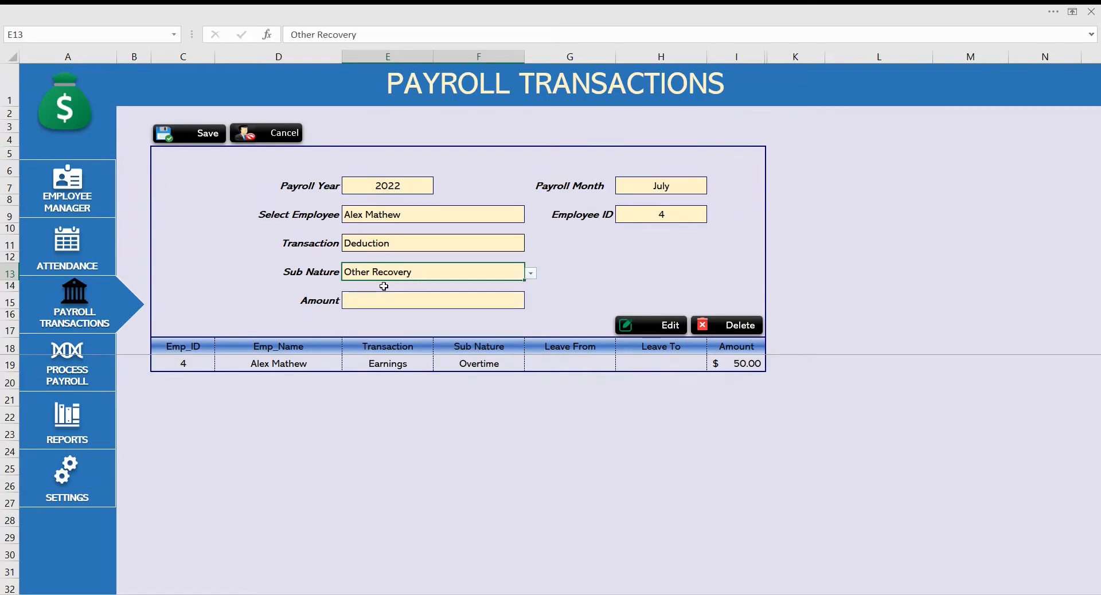
text(40.00)
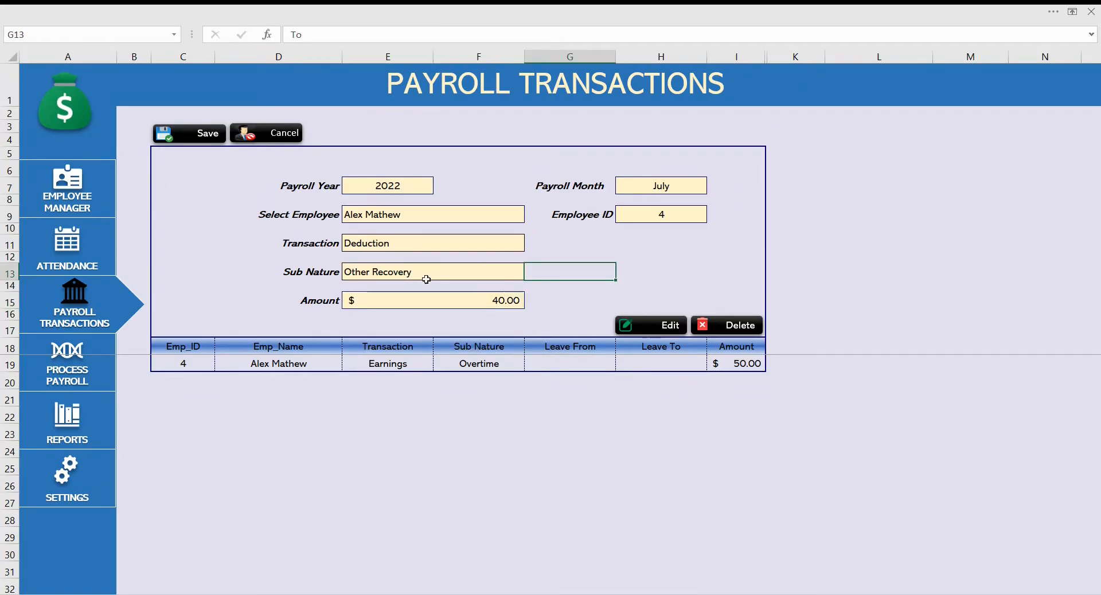
click(188, 133)
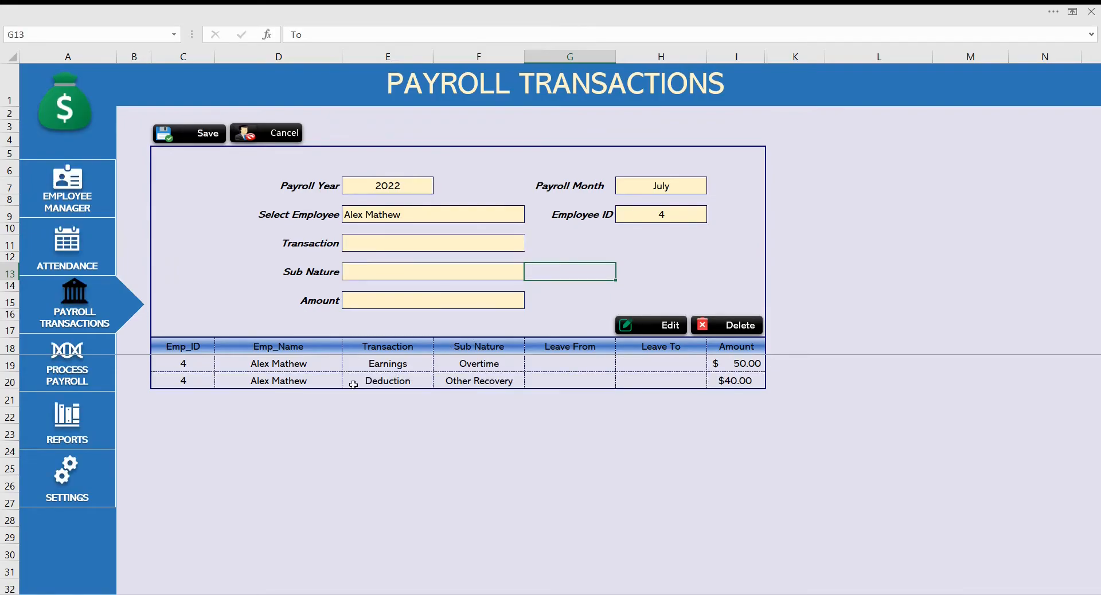
mouse_move(234, 376)
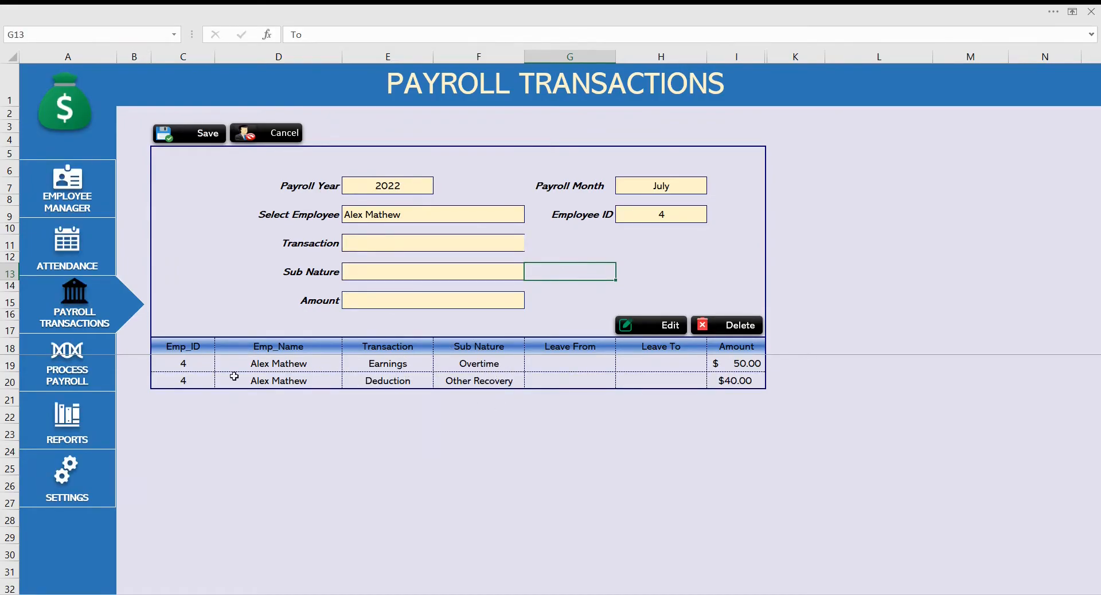
mouse_move(403, 372)
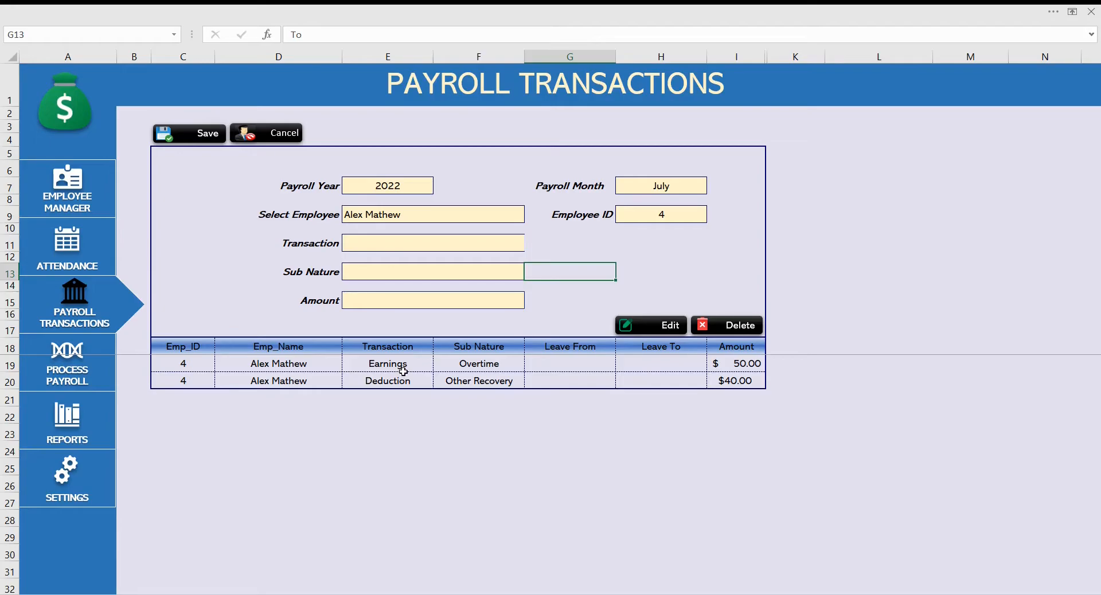
click(387, 381)
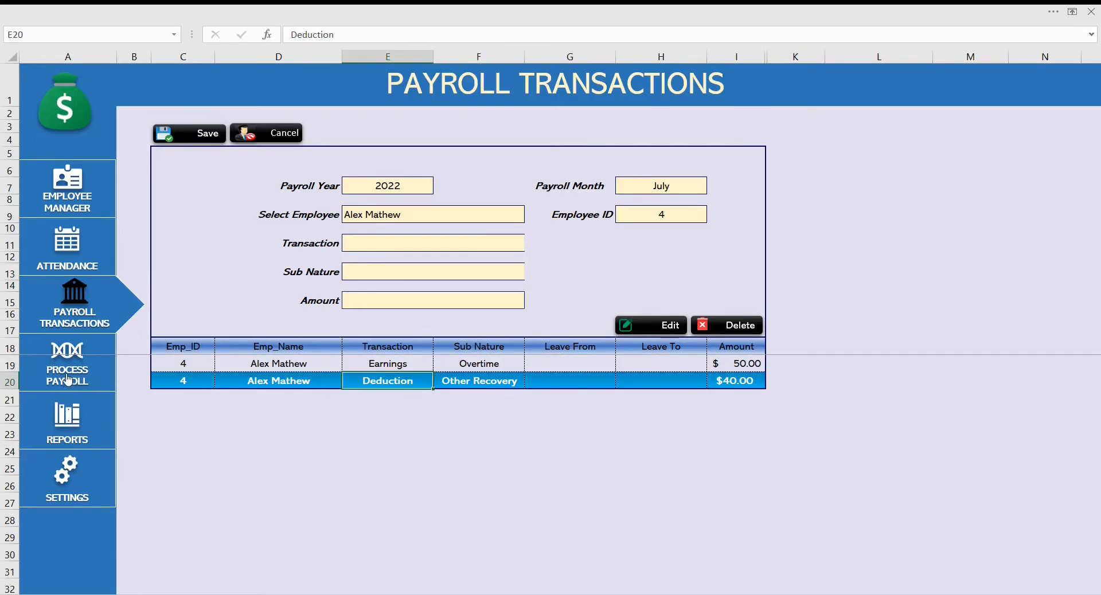
click(67, 370)
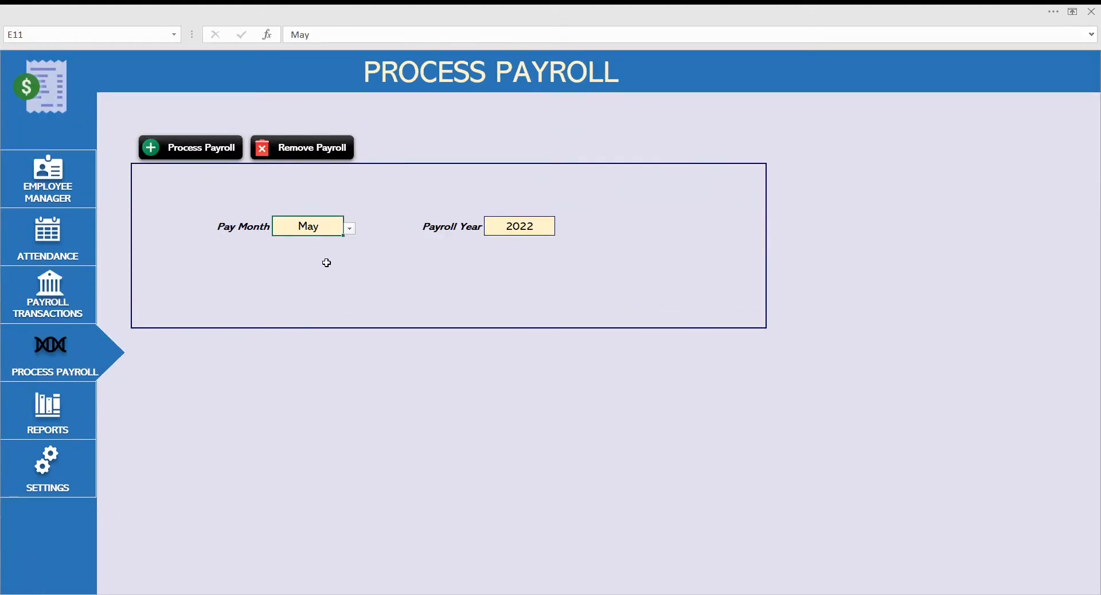
- Process payroll with pay month July 2022 and acknowledge the success message
click(349, 227)
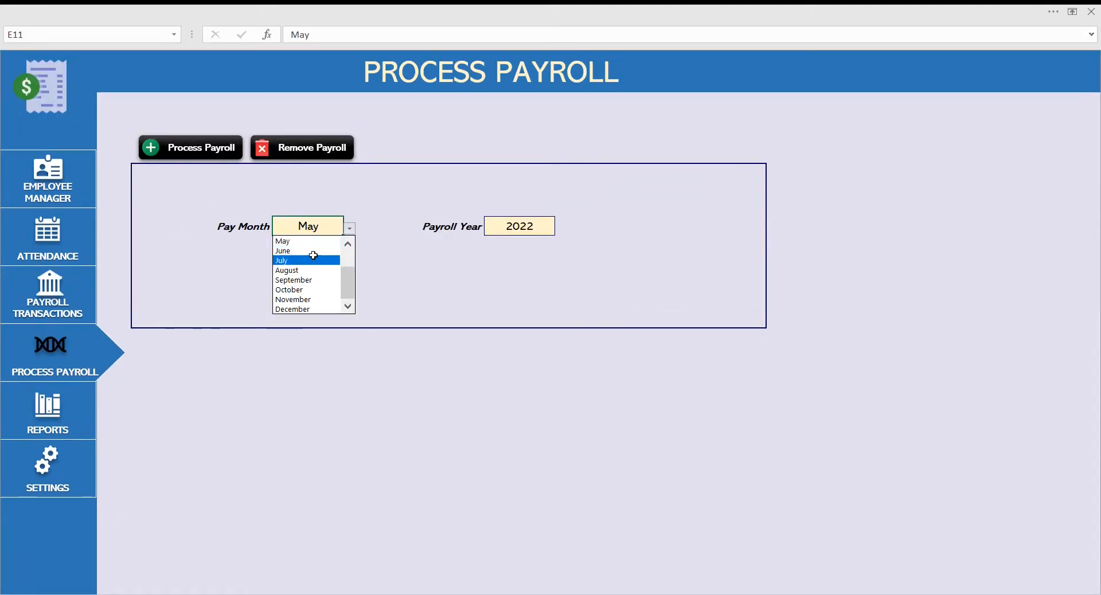
mouse_move(303, 243)
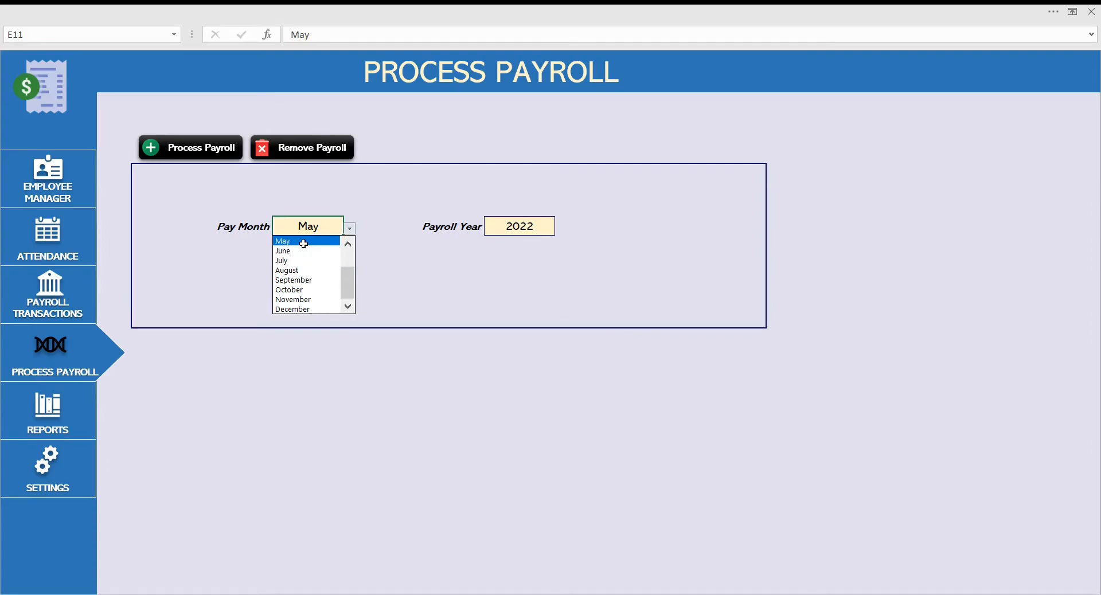
click(287, 270)
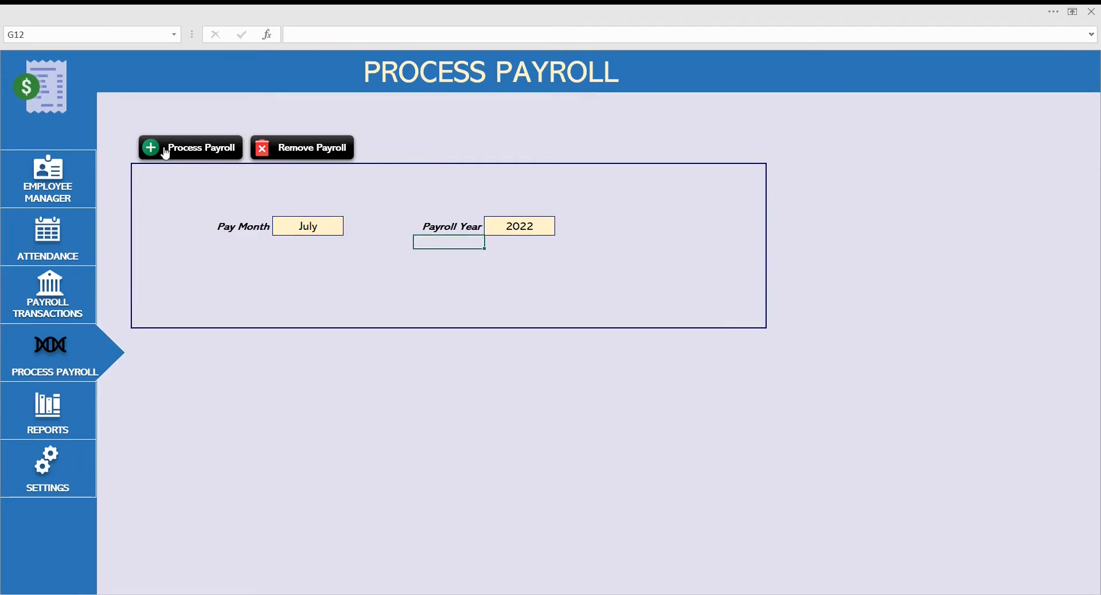
click(190, 148)
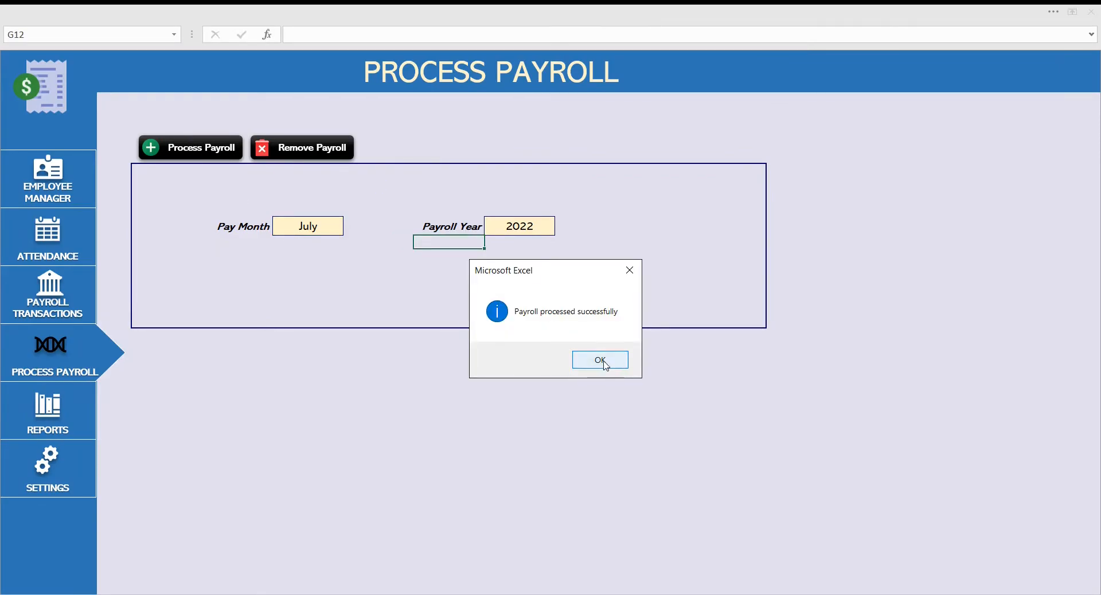
click(600, 359)
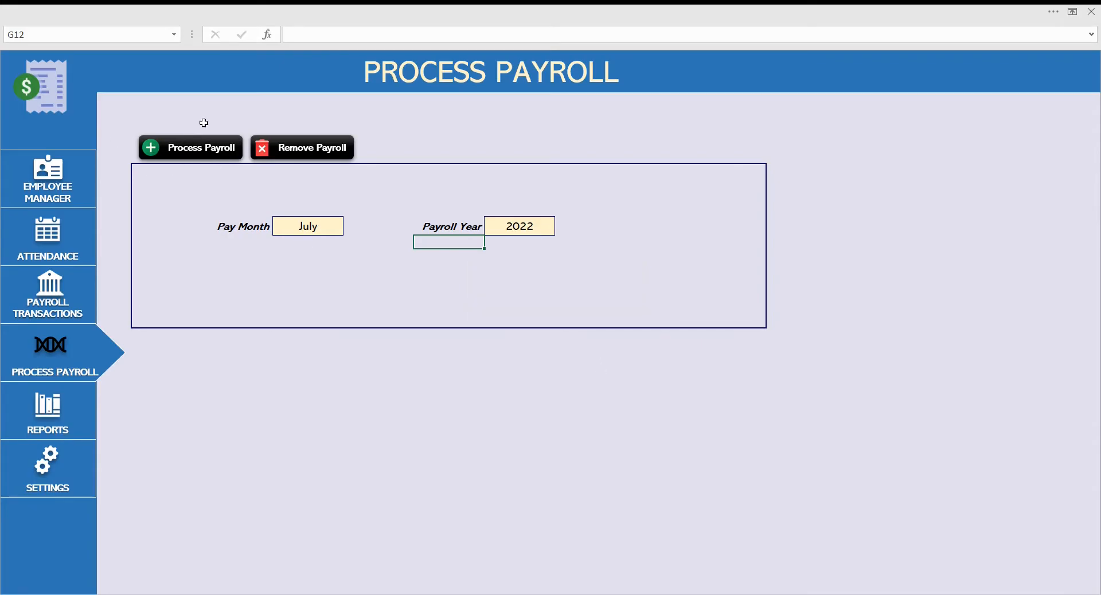
click(48, 418)
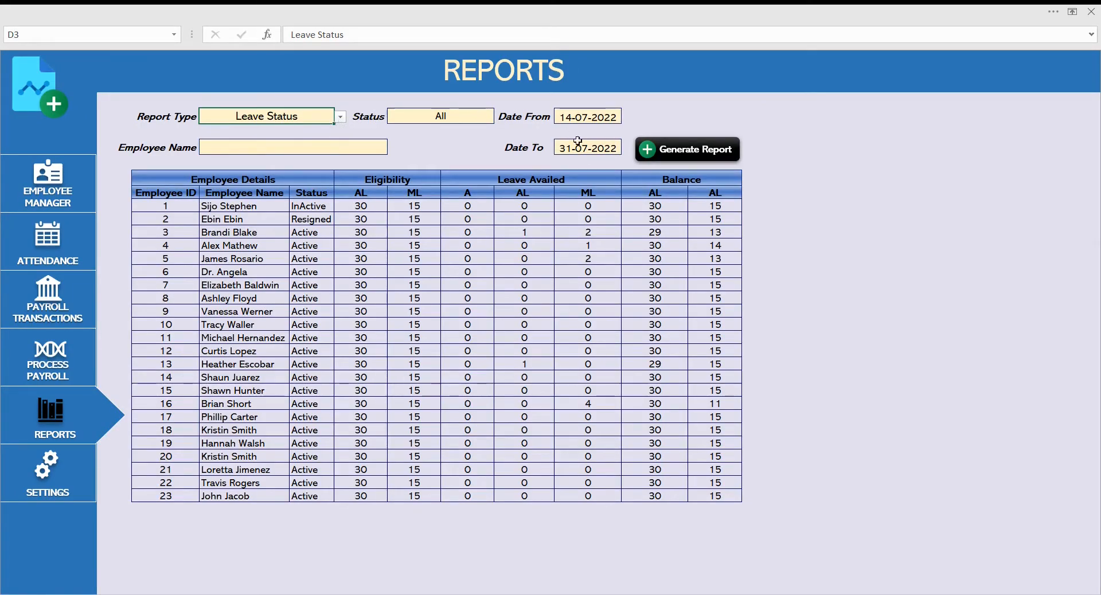
click(588, 116)
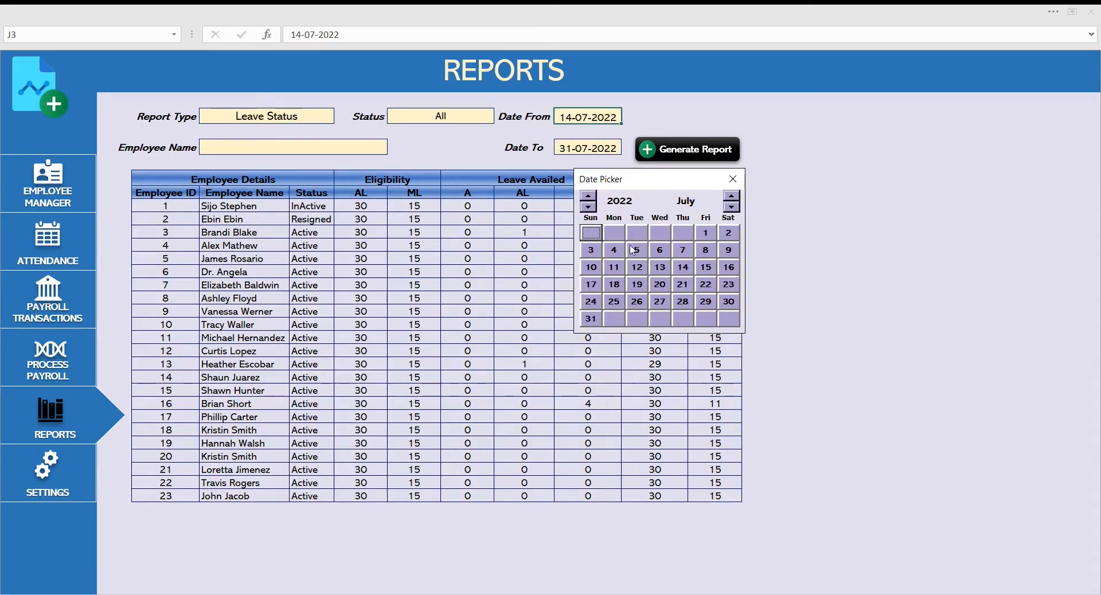
mouse_move(467, 232)
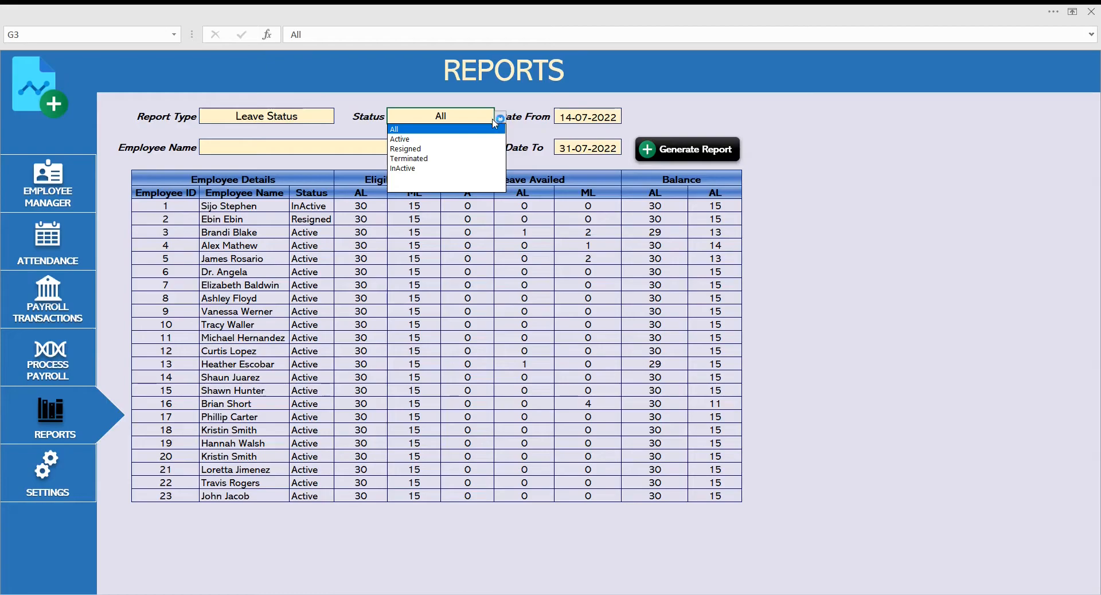
click(402, 168)
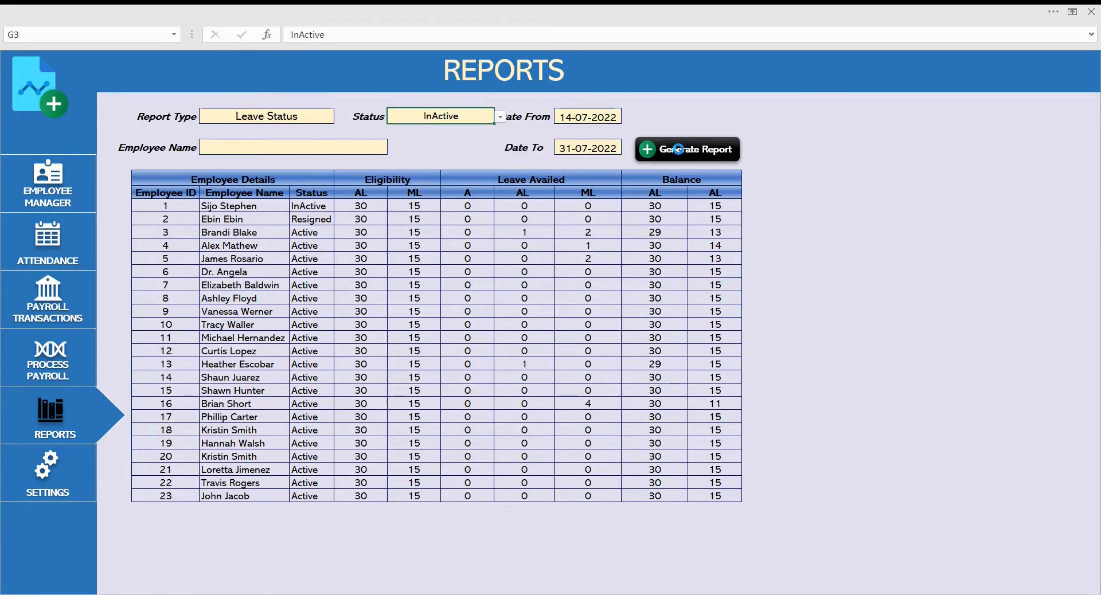
click(687, 150)
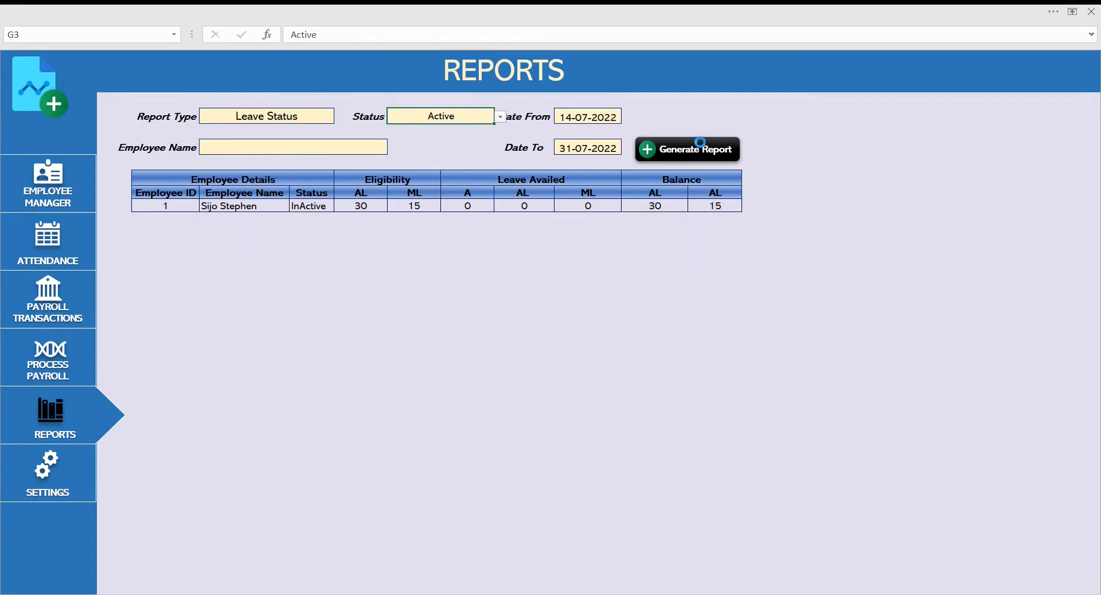
click(687, 149)
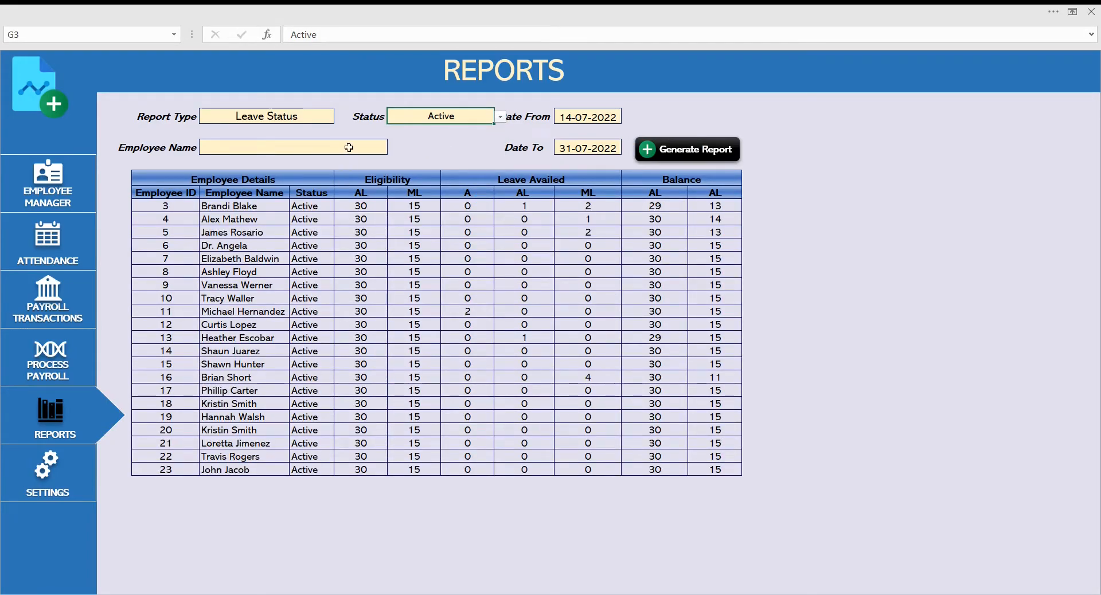
click(391, 147)
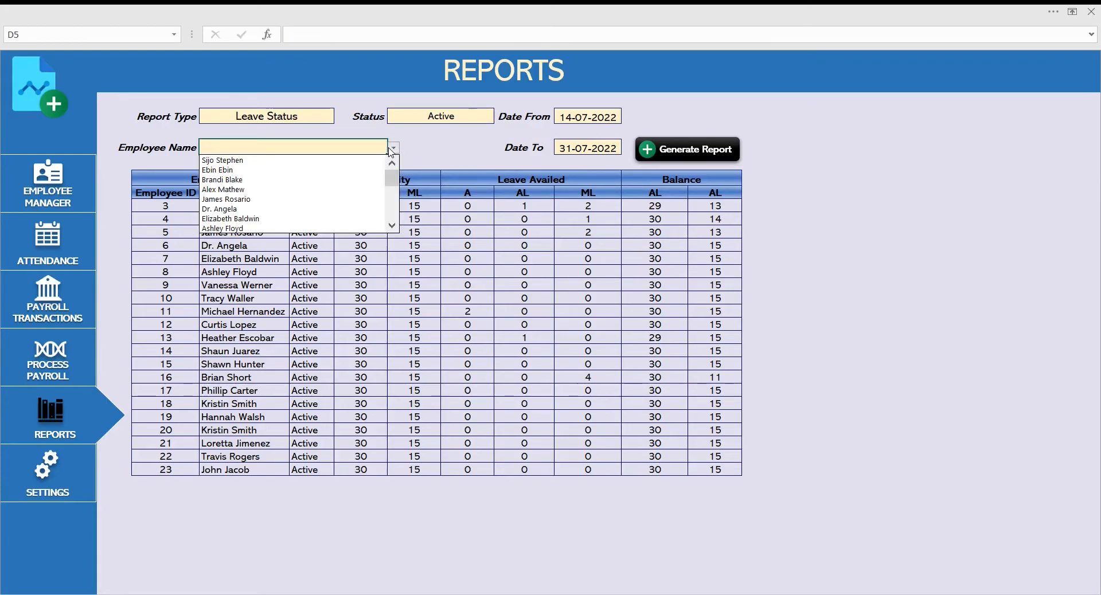
mouse_move(223, 190)
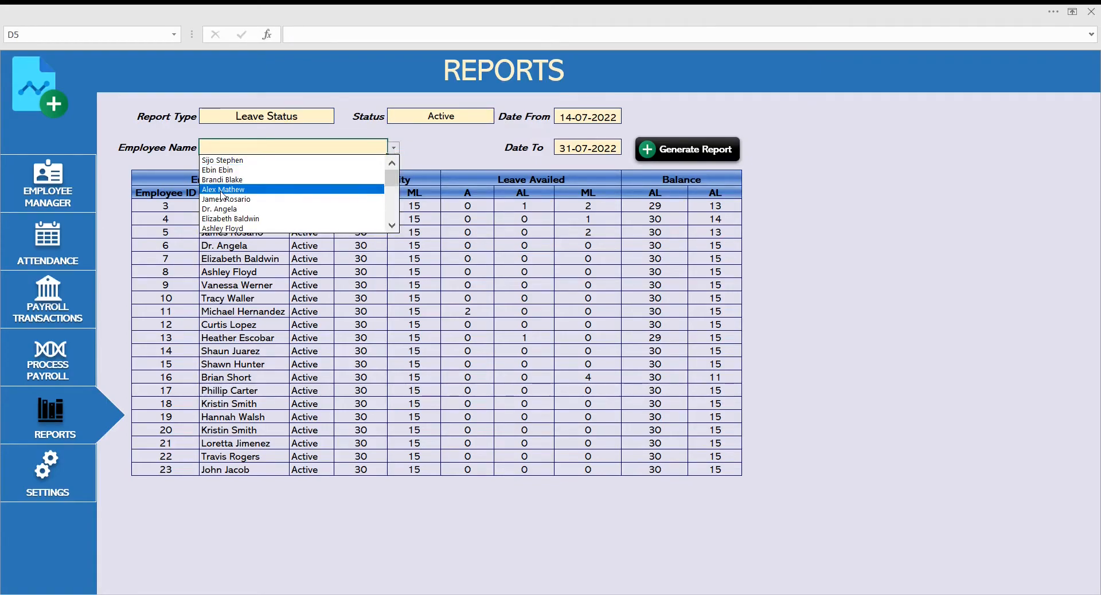
click(224, 189)
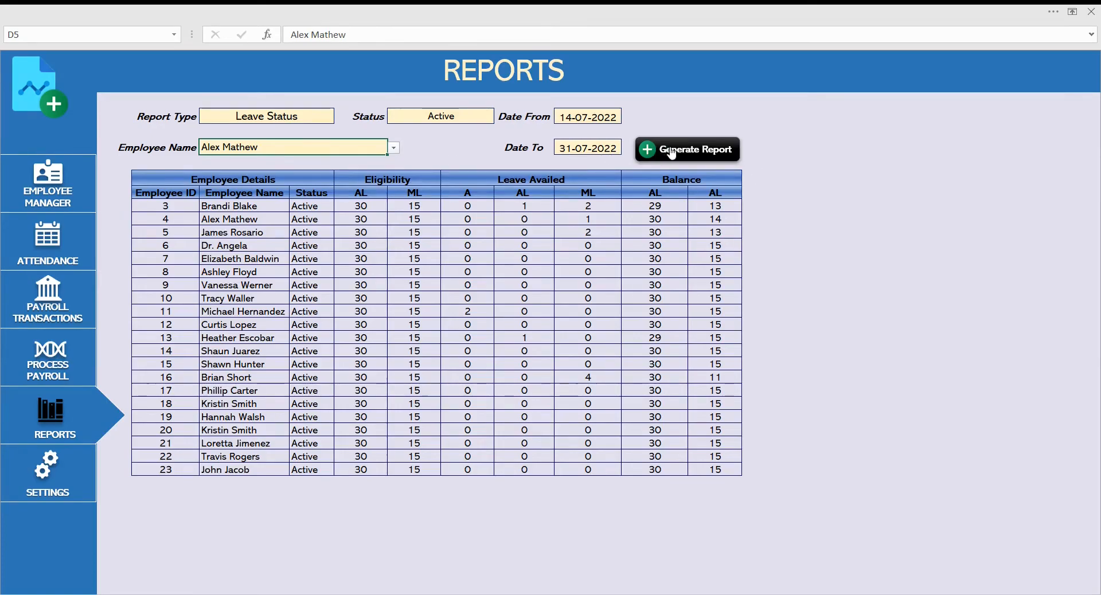
click(687, 149)
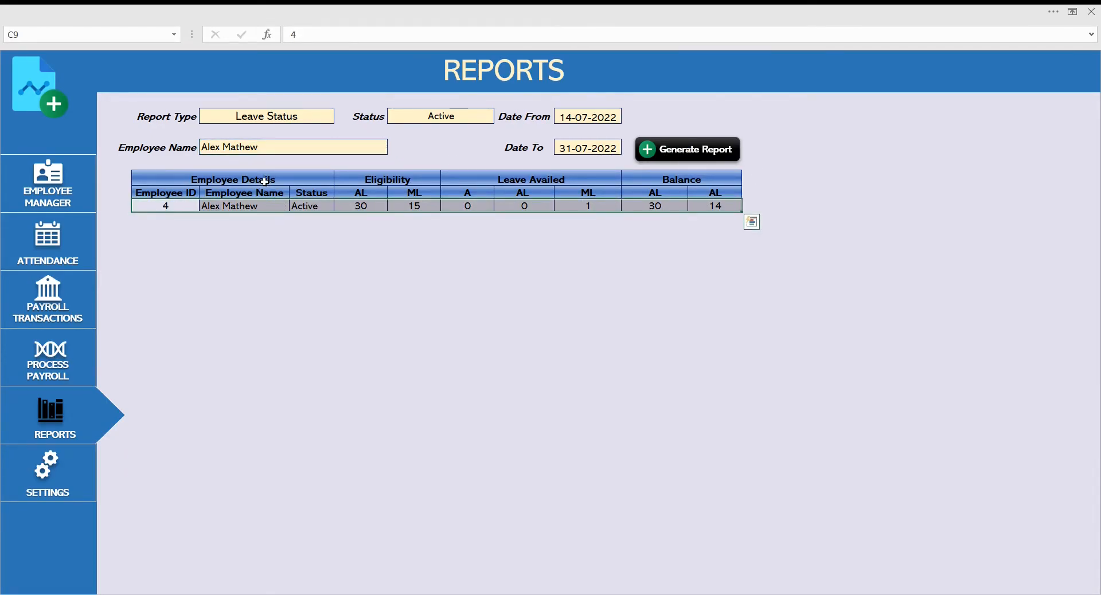
- Set the Salary Summary report to July 2022 and group it by Department
click(266, 116)
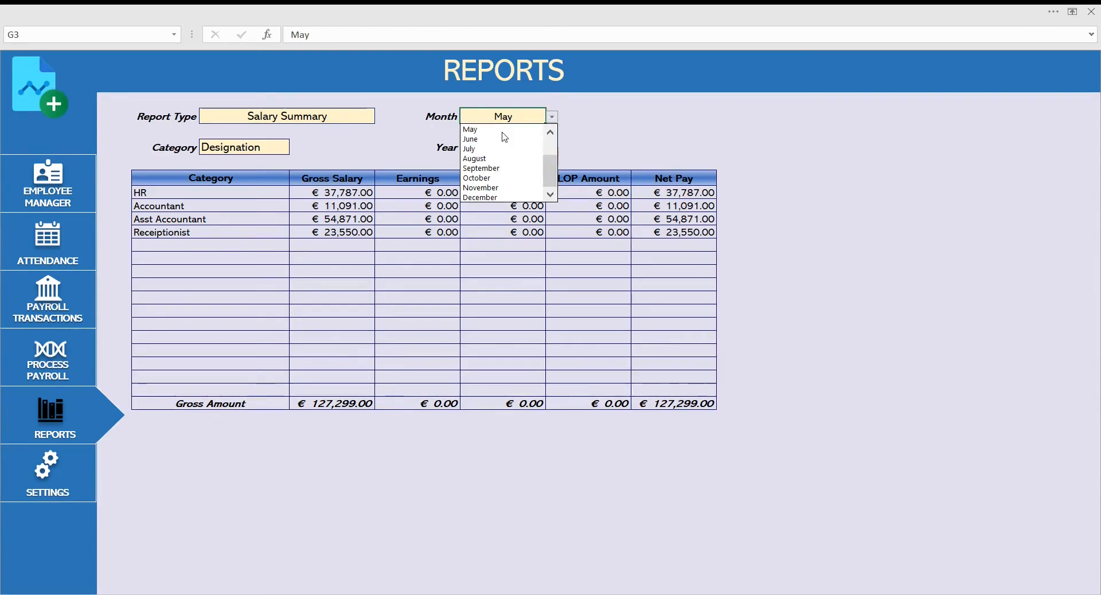
click(468, 149)
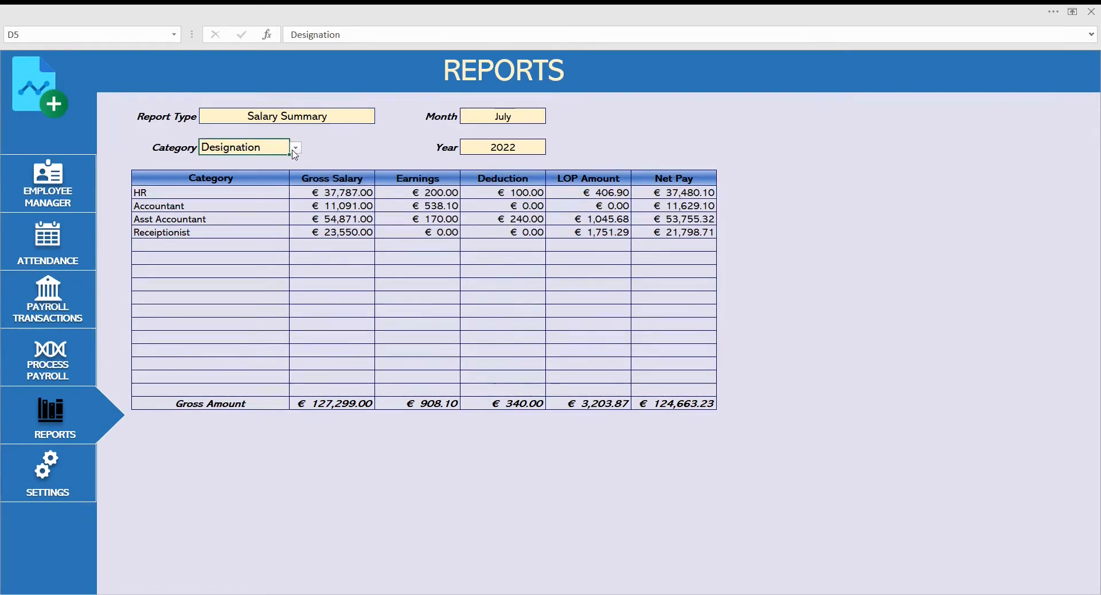
click(296, 148)
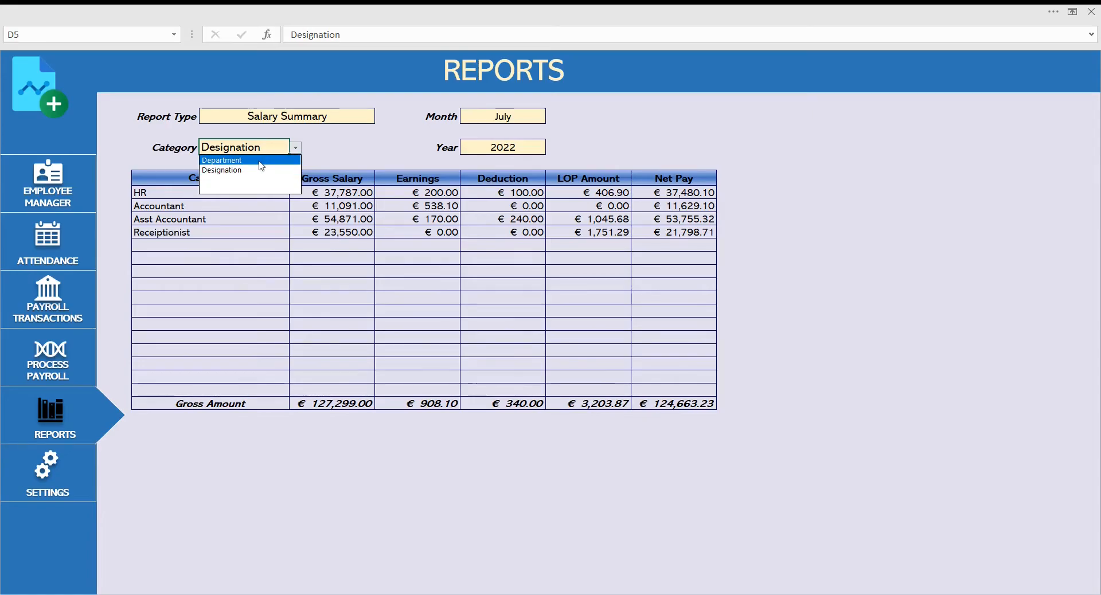
click(222, 160)
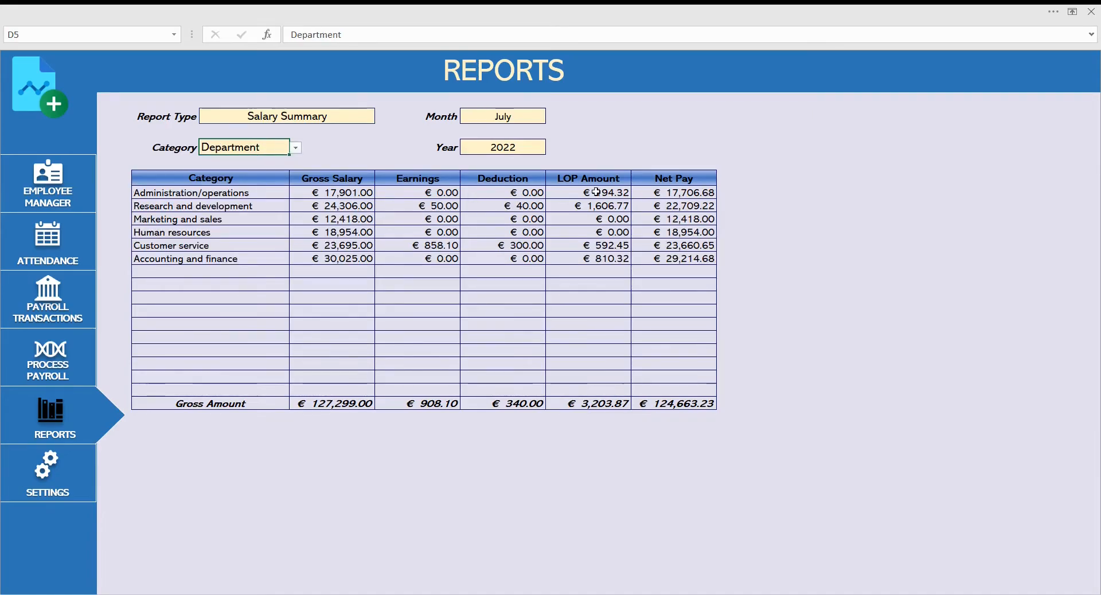
mouse_move(206, 178)
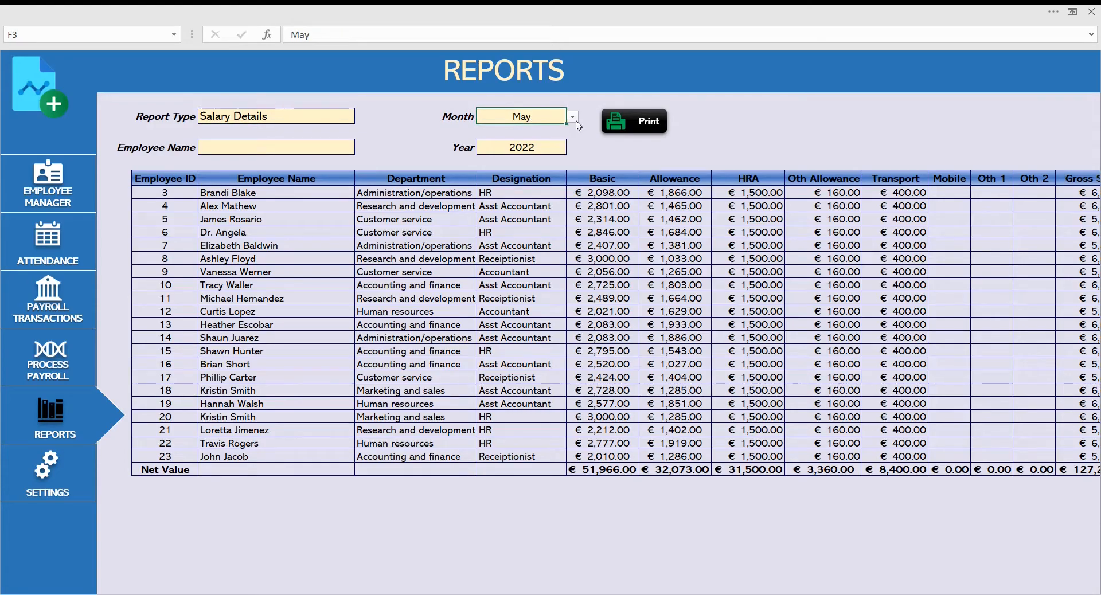
- Show the Salary Details report for July 2022 and select a block of salary figures
click(572, 117)
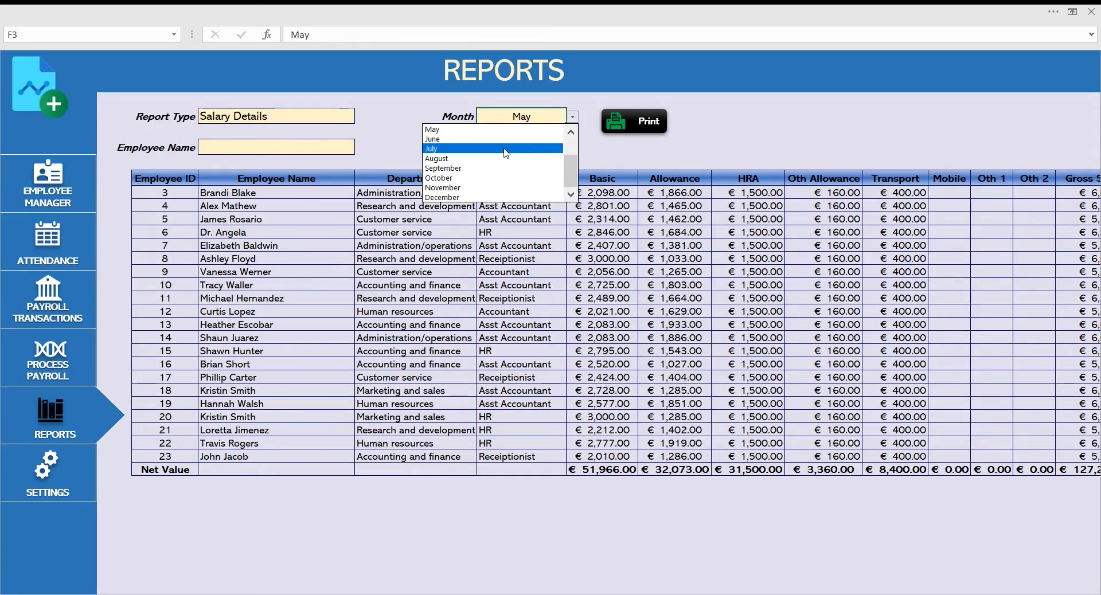
click(432, 148)
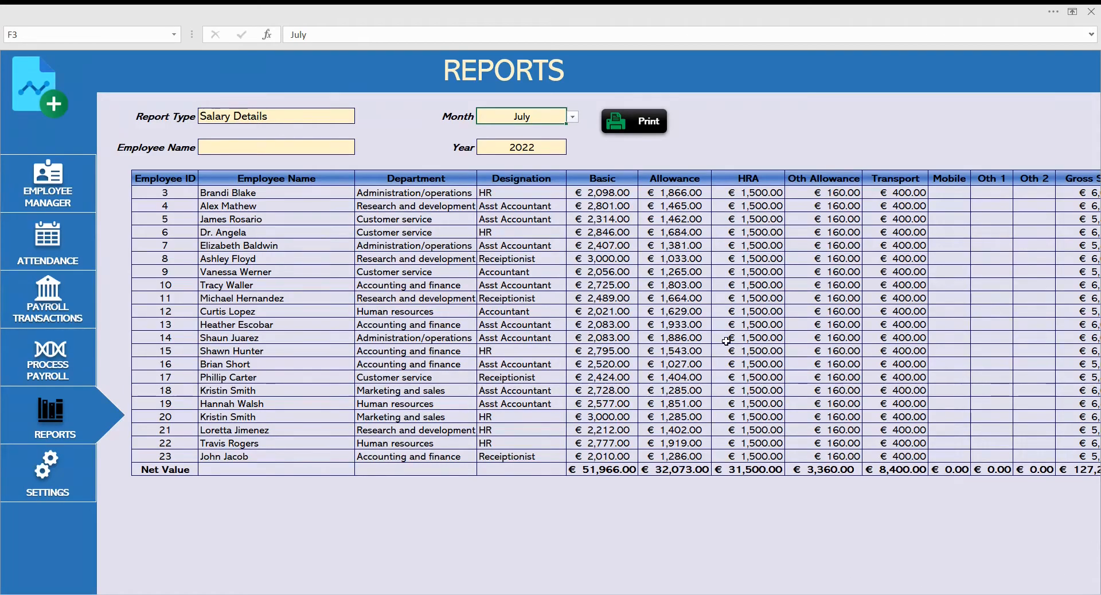
click(675, 246)
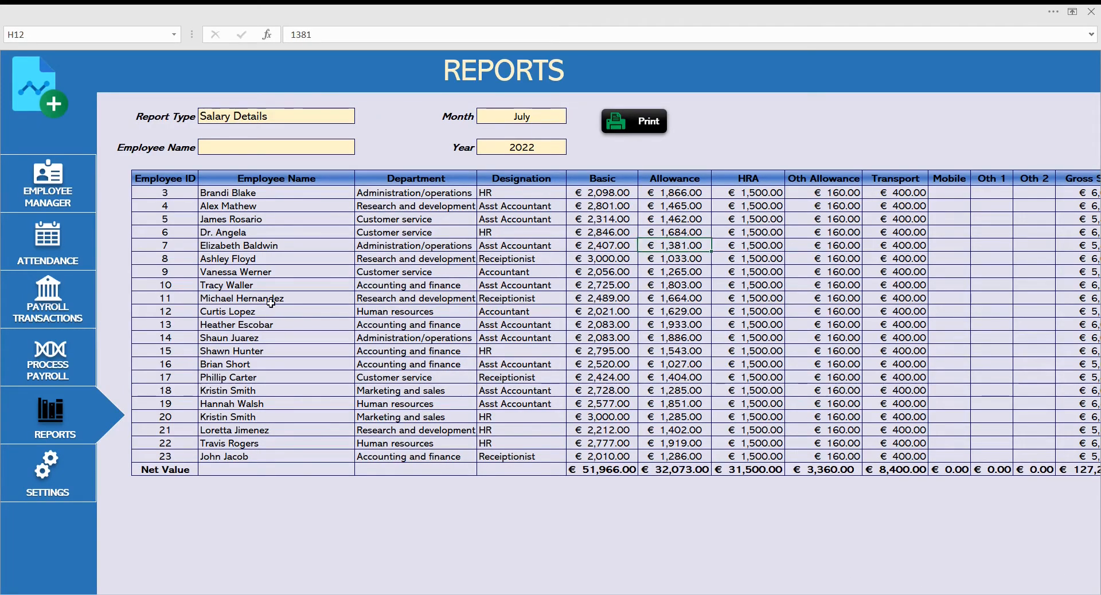
click(602, 193)
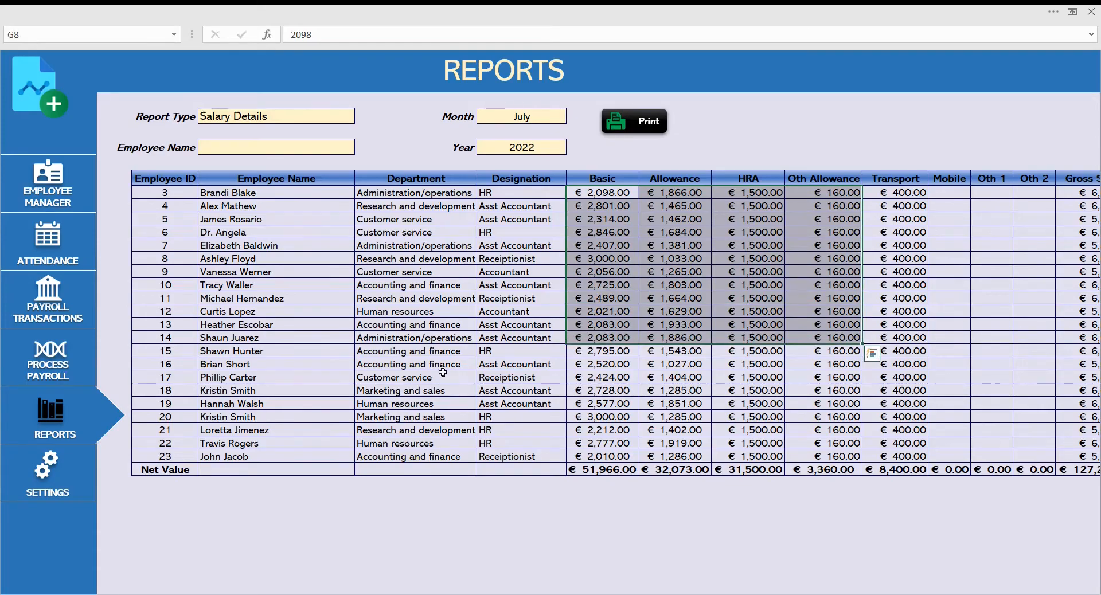
click(48, 475)
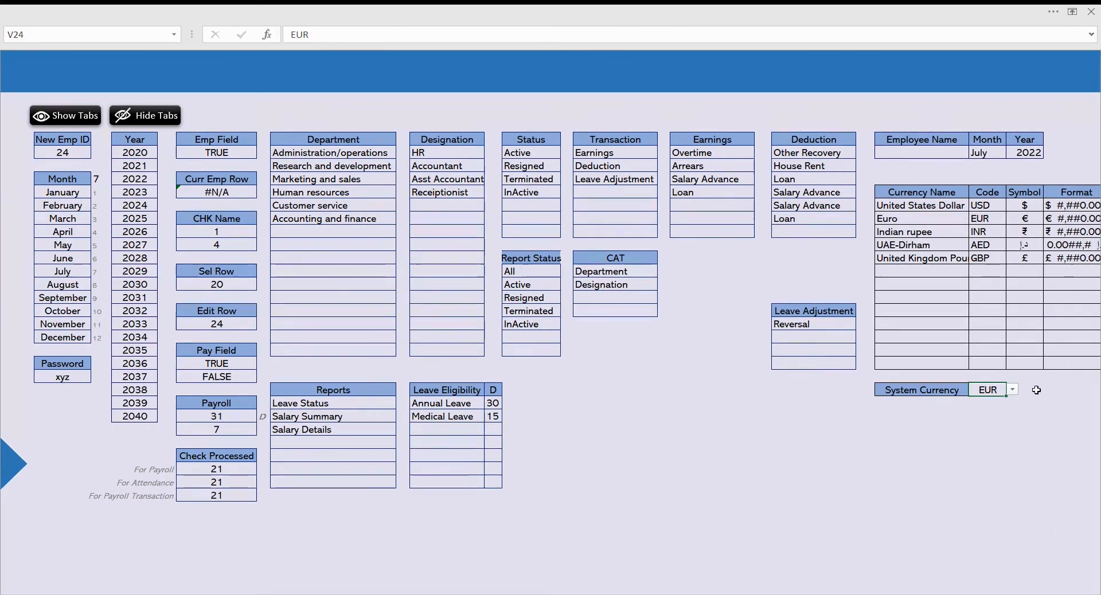
- Set System Currency to USD, then go back to Reports
click(1011, 389)
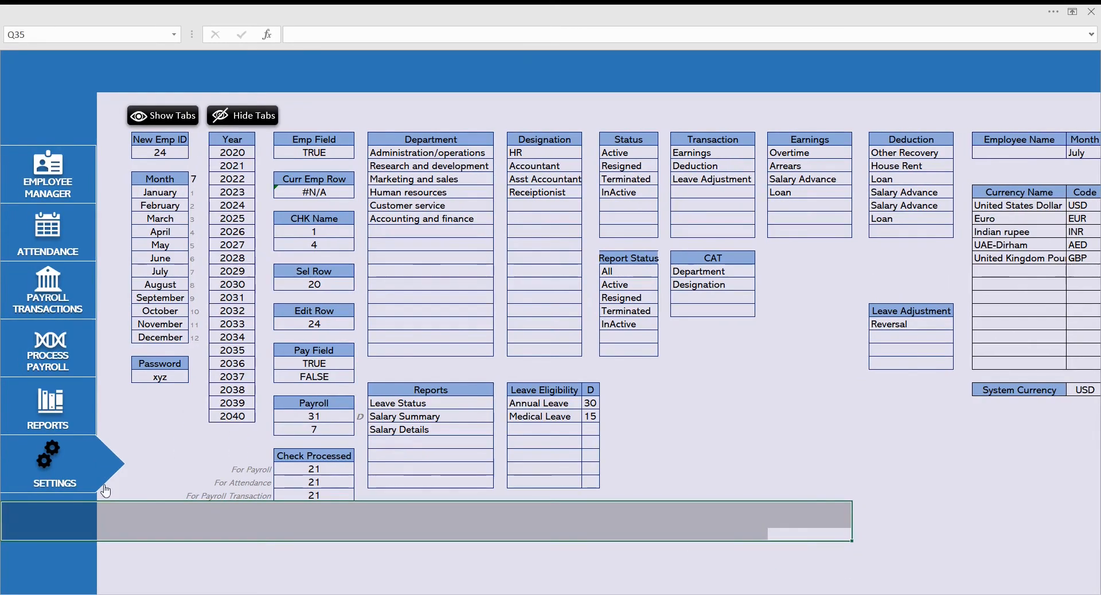
click(48, 405)
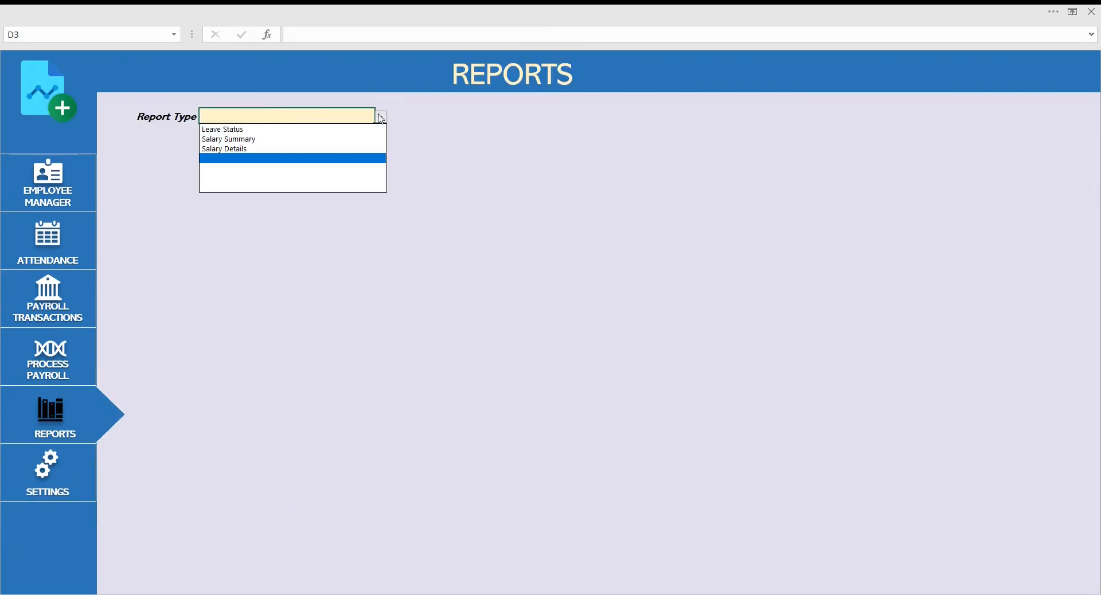
- Switch the Reports page to Salary Details and select the Month field to confirm July 2022
click(223, 149)
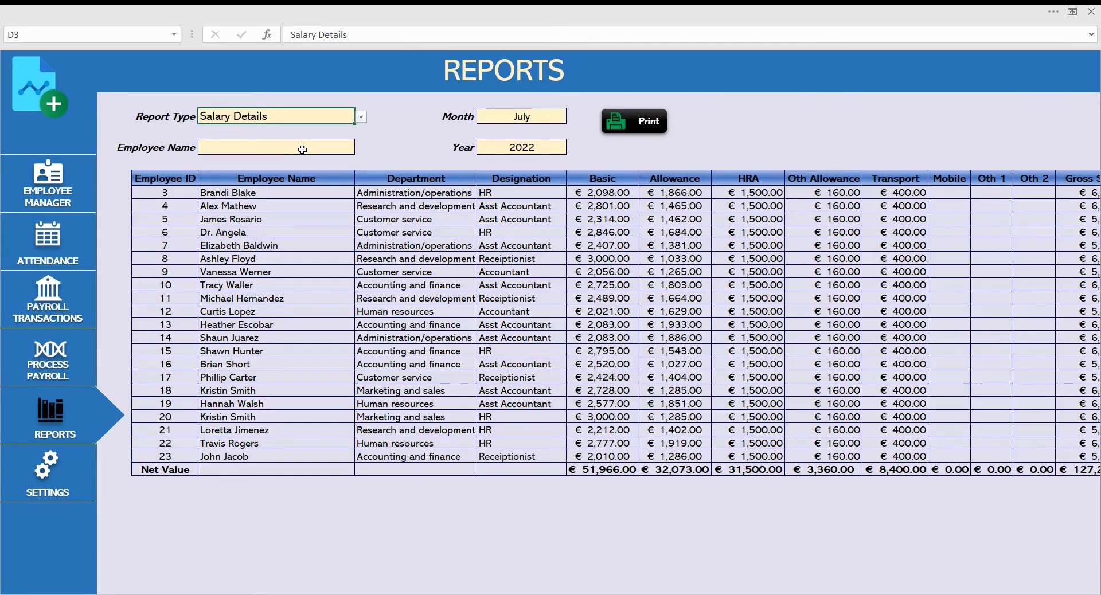
click(521, 116)
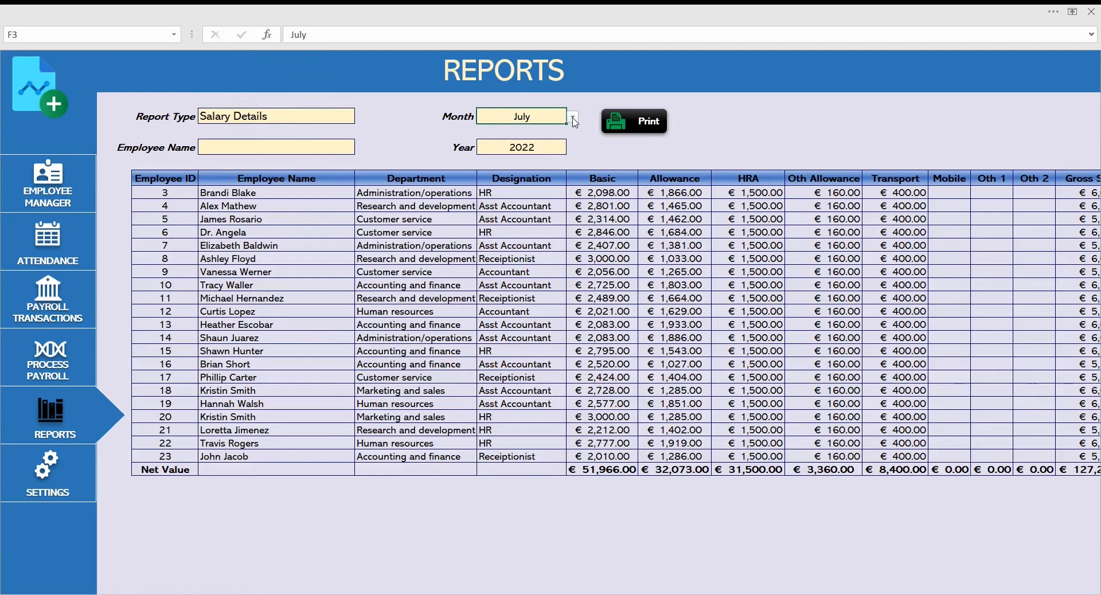